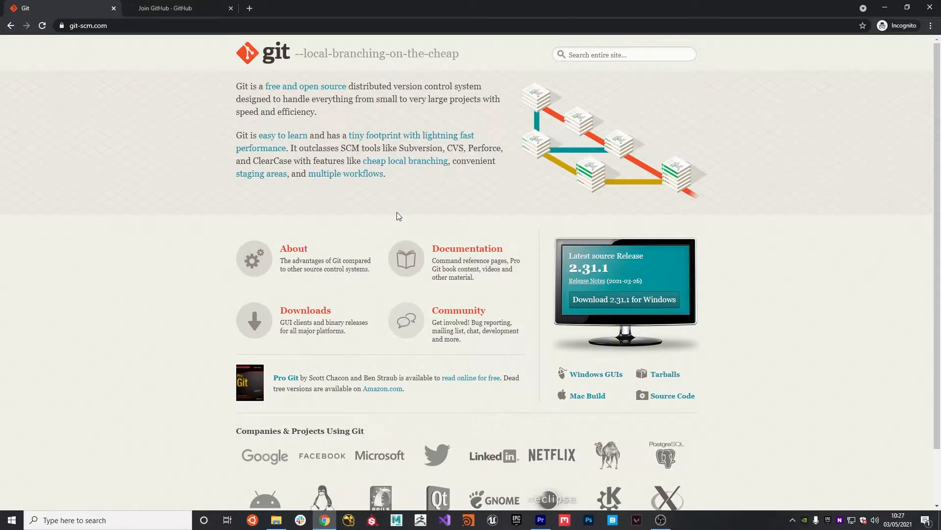
Step: Switch to the 'Join GitHub' browser tab showing the Create your account form
{"action": "left_click", "coordinate": [180, 8]}
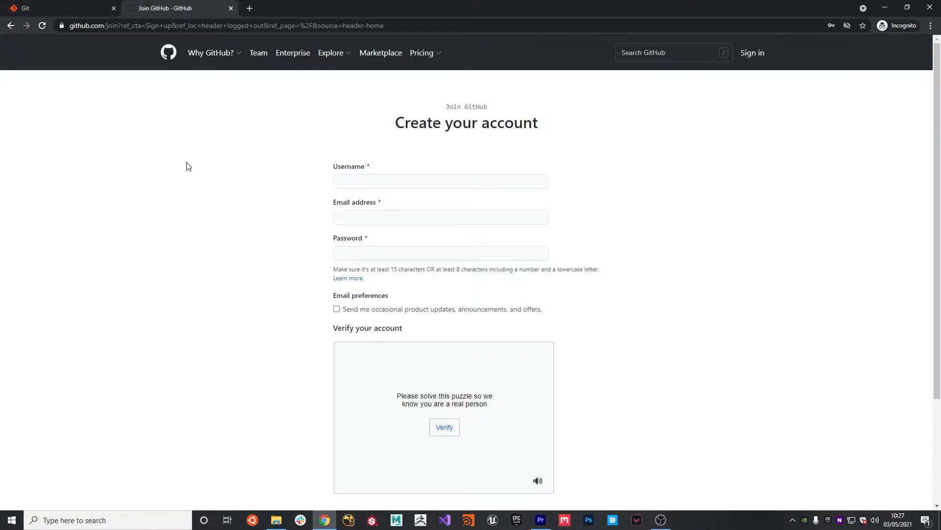
{"action": "mouse_move", "coordinate": [373, 135]}
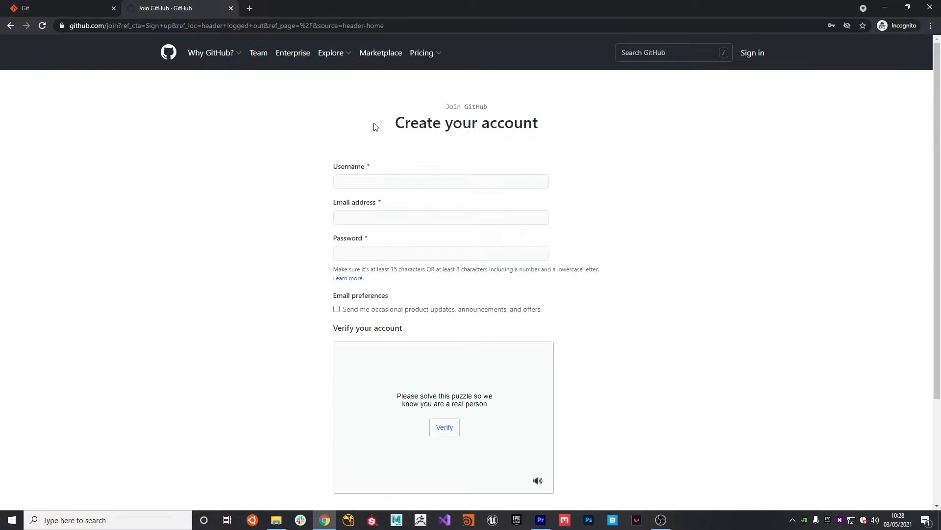
{"action": "mouse_move", "coordinate": [370, 124]}
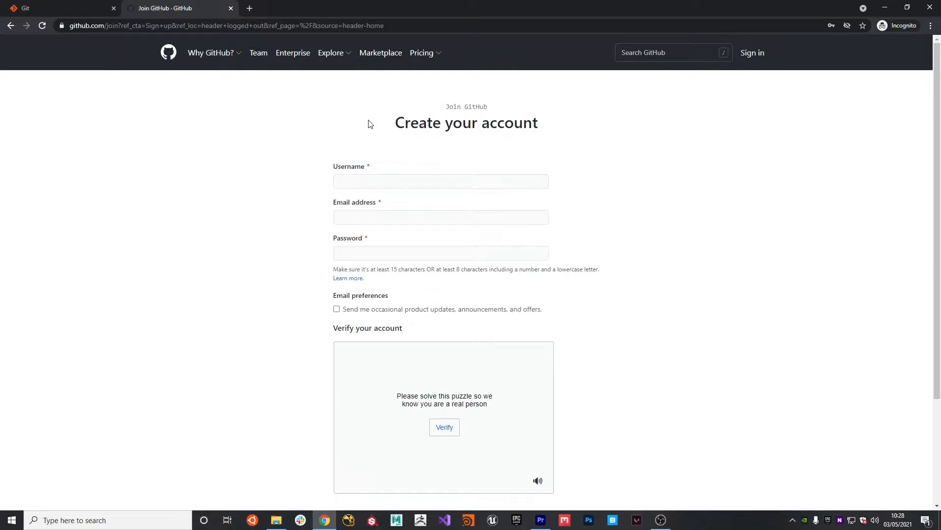
{"action": "mouse_move", "coordinate": [343, 130]}
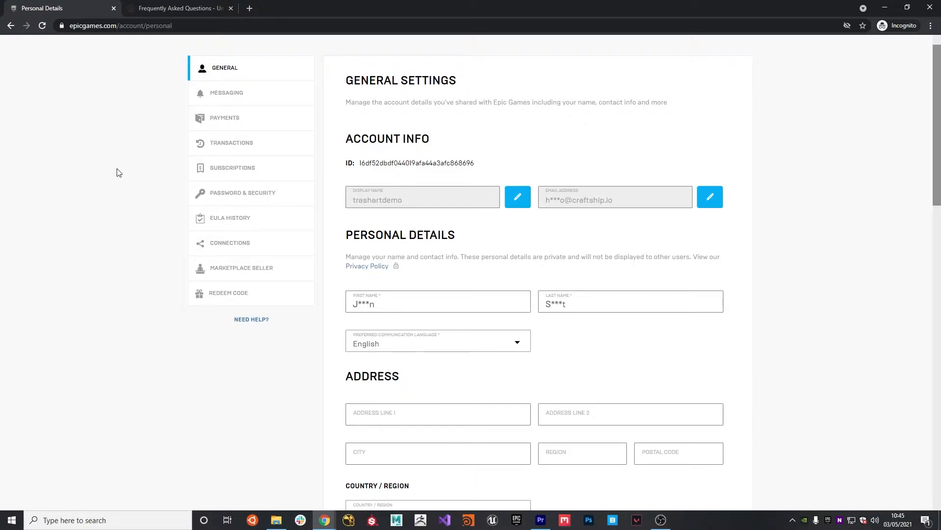
{"action": "mouse_move", "coordinate": [128, 190]}
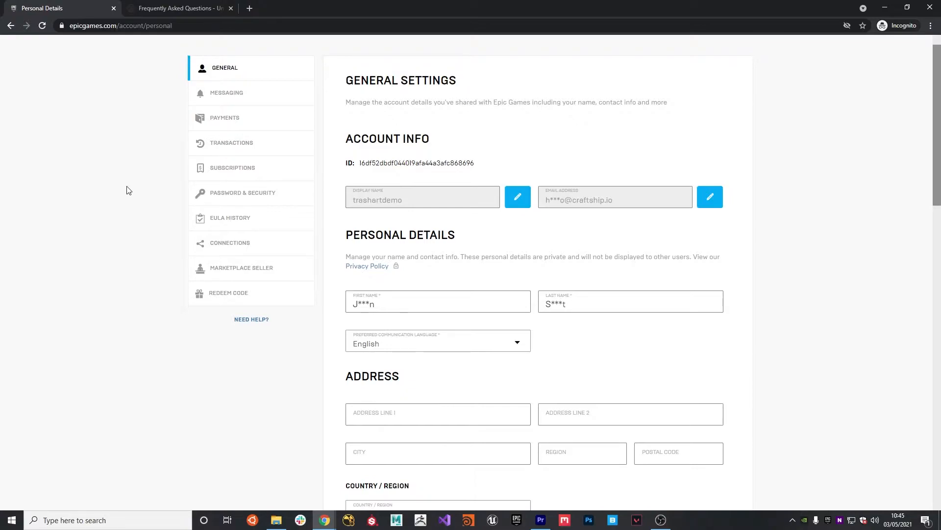
Step: Start connecting GitHub from the Epic account's Connections > Accounts list
{"action": "left_click", "coordinate": [232, 242]}
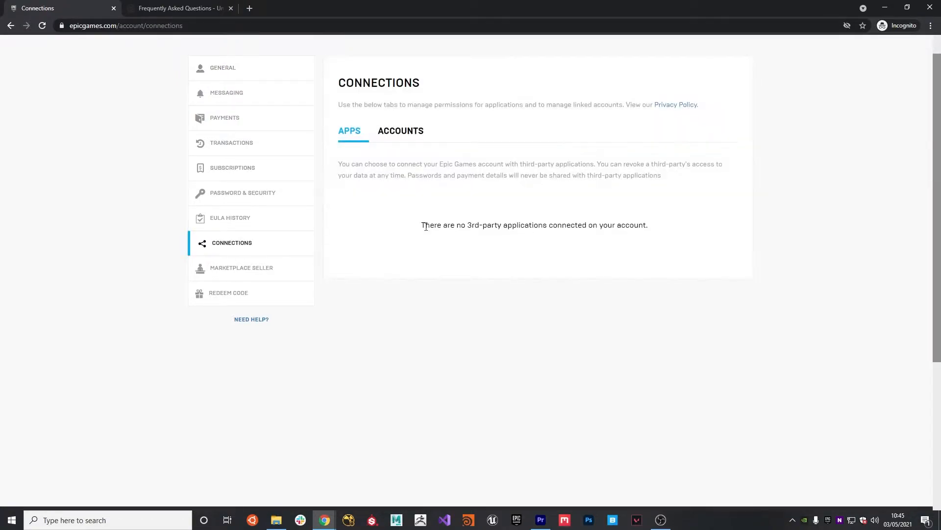
{"action": "left_click", "coordinate": [400, 130]}
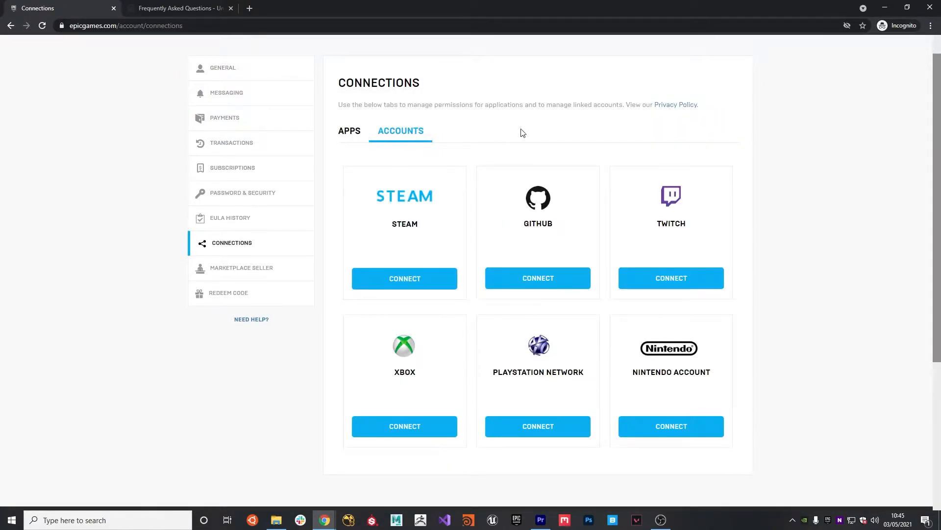
{"action": "mouse_move", "coordinate": [537, 278]}
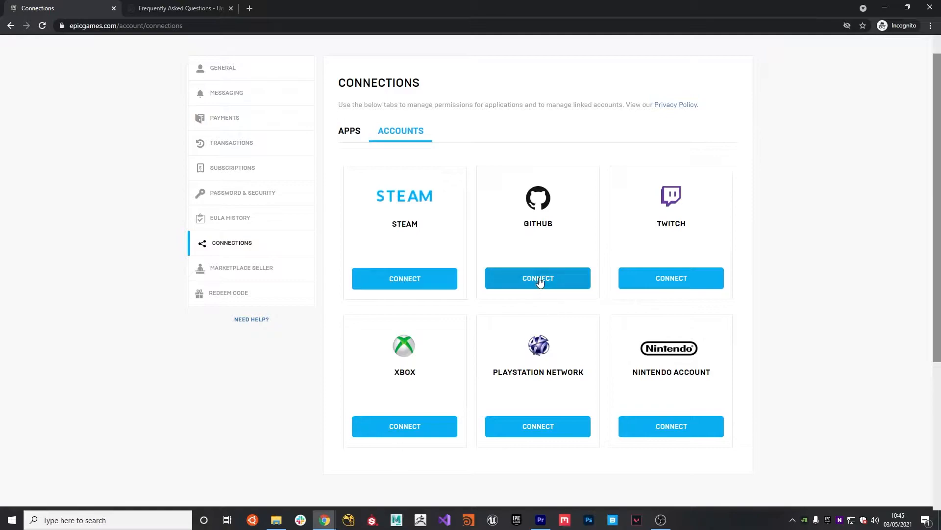
{"action": "left_click", "coordinate": [538, 278]}
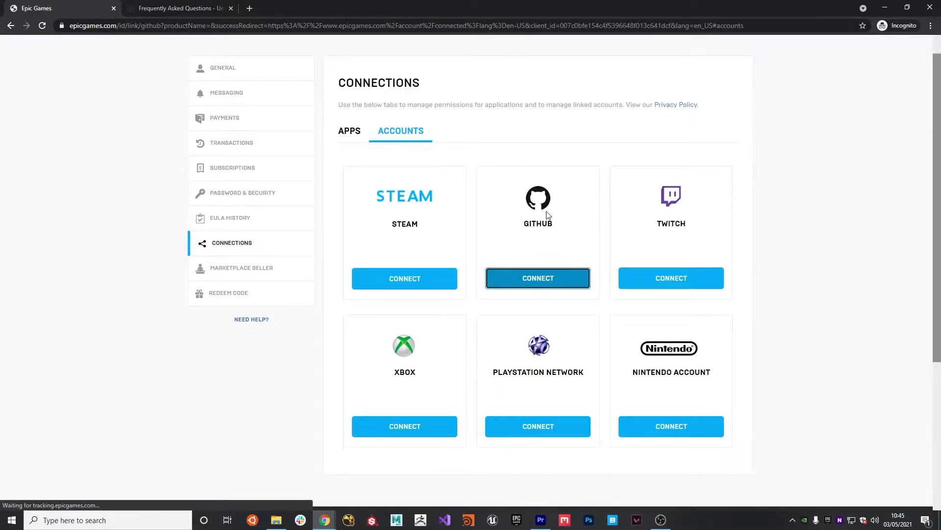
Step: Accept the Unreal Engine EULA for Creators after scrolling to its end
{"action": "left_click", "coordinate": [538, 278]}
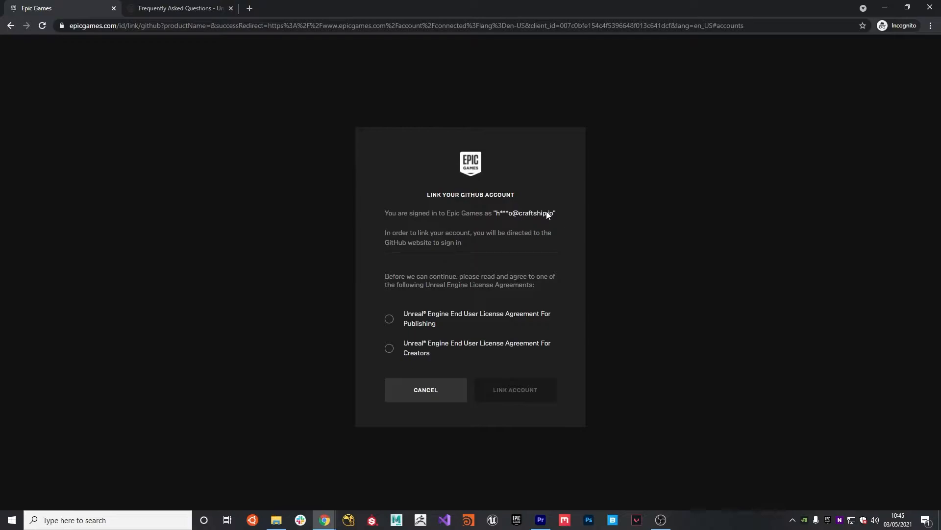
{"action": "mouse_move", "coordinate": [432, 257]}
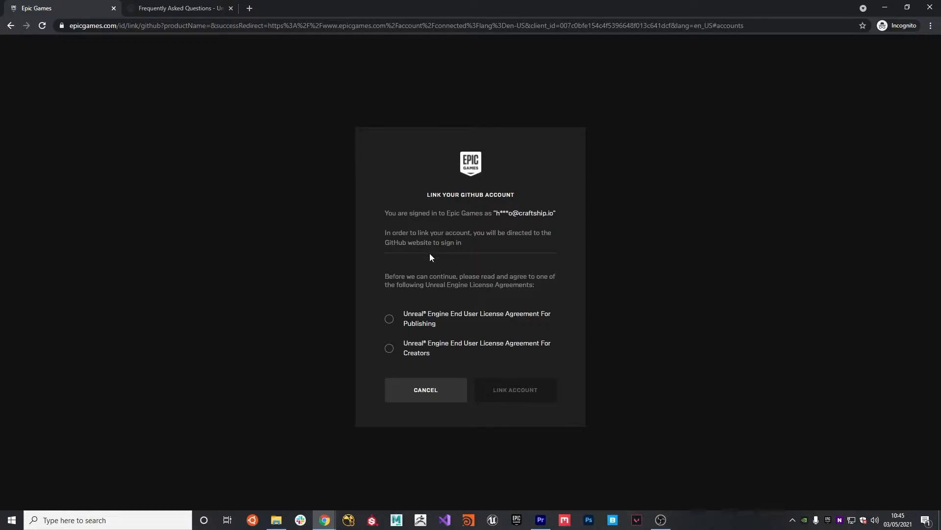
{"action": "mouse_move", "coordinate": [494, 349]}
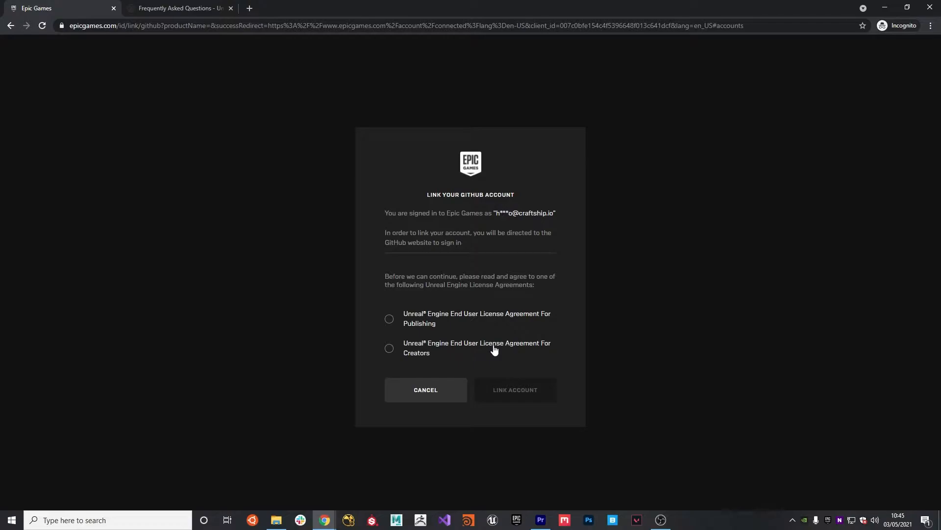
{"action": "mouse_move", "coordinate": [405, 349]}
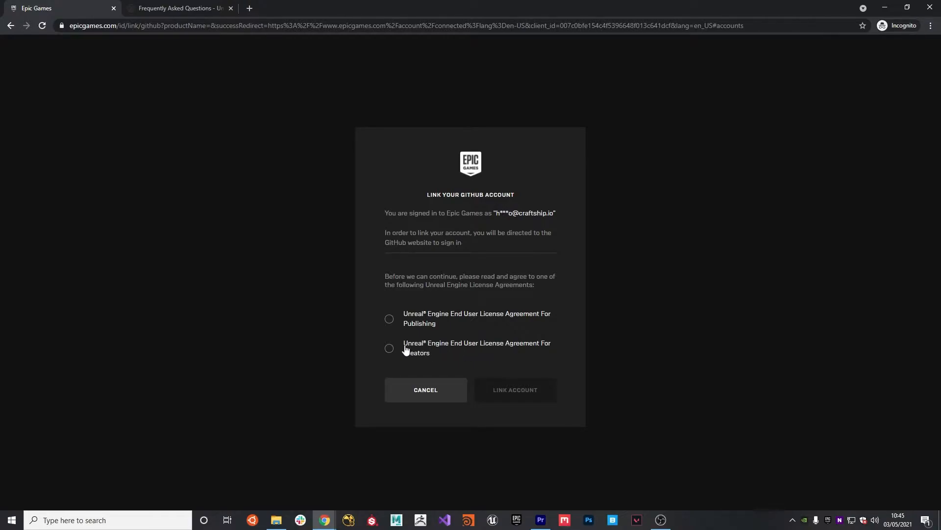
{"action": "left_click", "coordinate": [389, 348]}
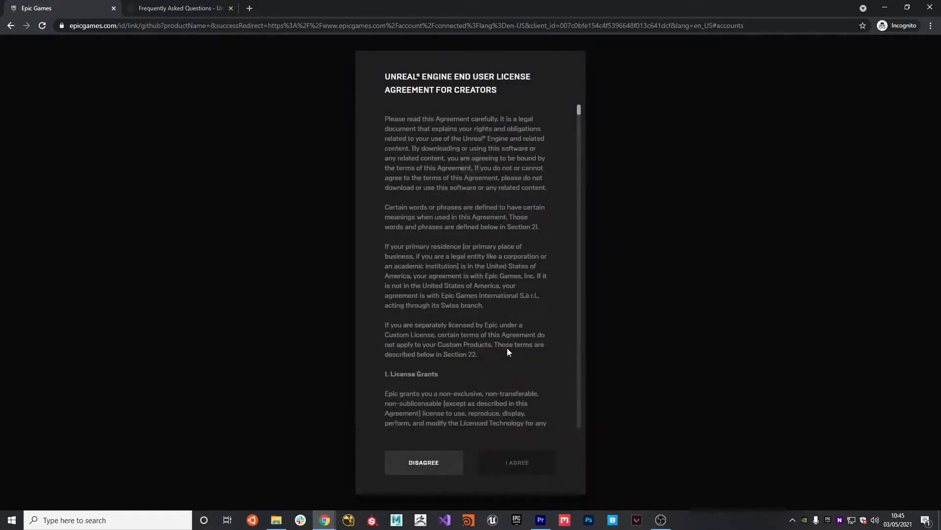
{"action": "scroll", "scroll_direction": "down", "scroll_amount": 3}
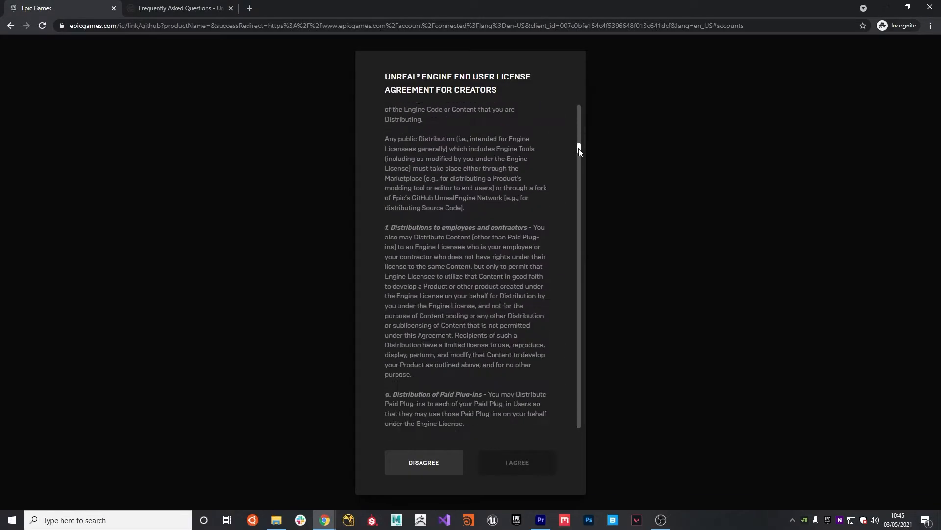
{"action": "scroll", "scroll_direction": "down", "scroll_amount": 3}
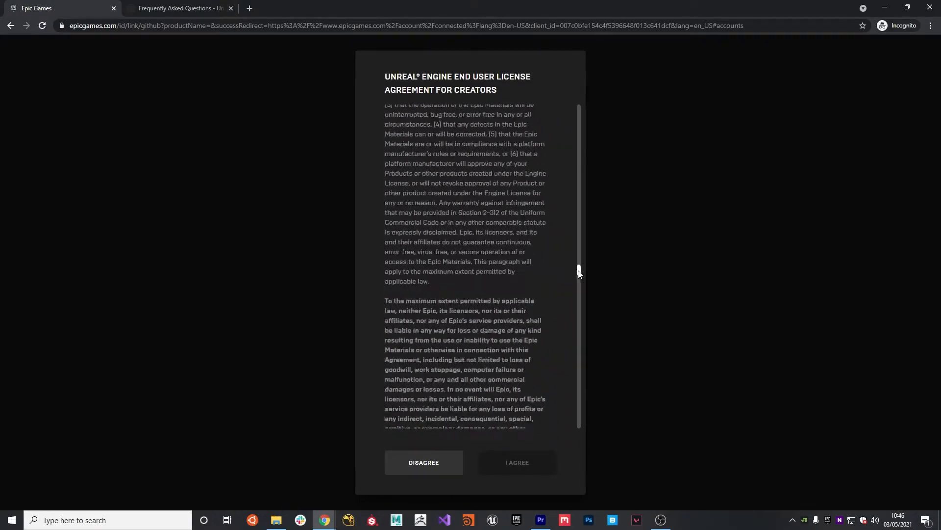
{"action": "scroll", "scroll_direction": "down", "scroll_amount": 3}
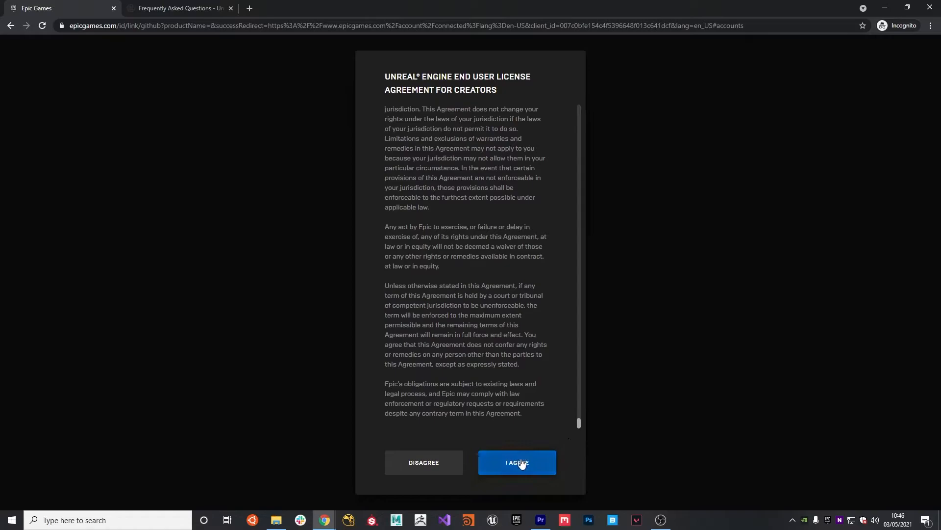
{"action": "left_click", "coordinate": [517, 462]}
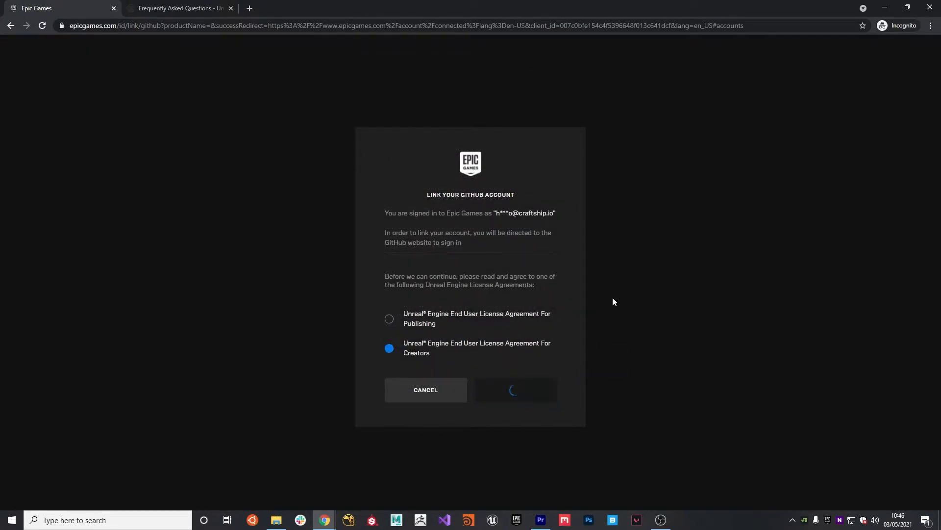
Step: Sign in to GitHub and authorize EpicGames so the account shows as linked
{"action": "left_click", "coordinate": [513, 389]}
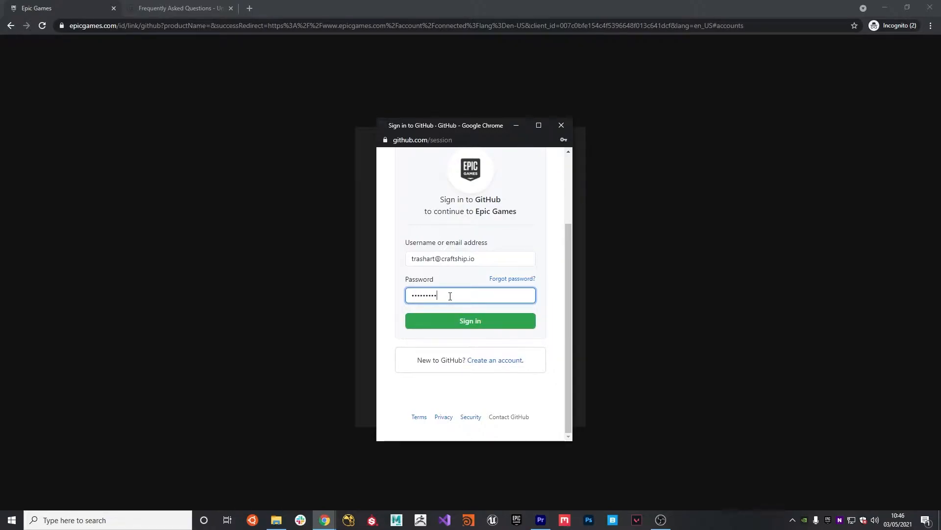
{"action": "left_click", "coordinate": [469, 321]}
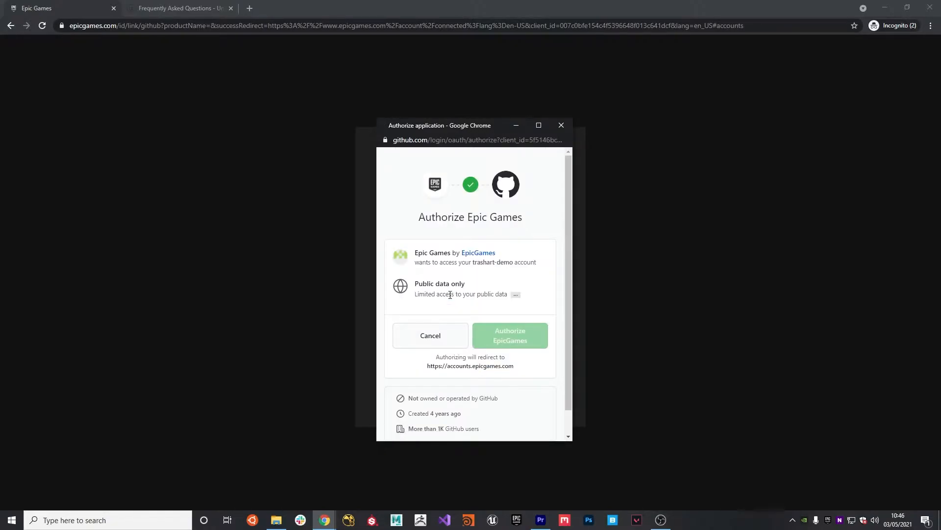
{"action": "left_click", "coordinate": [509, 335]}
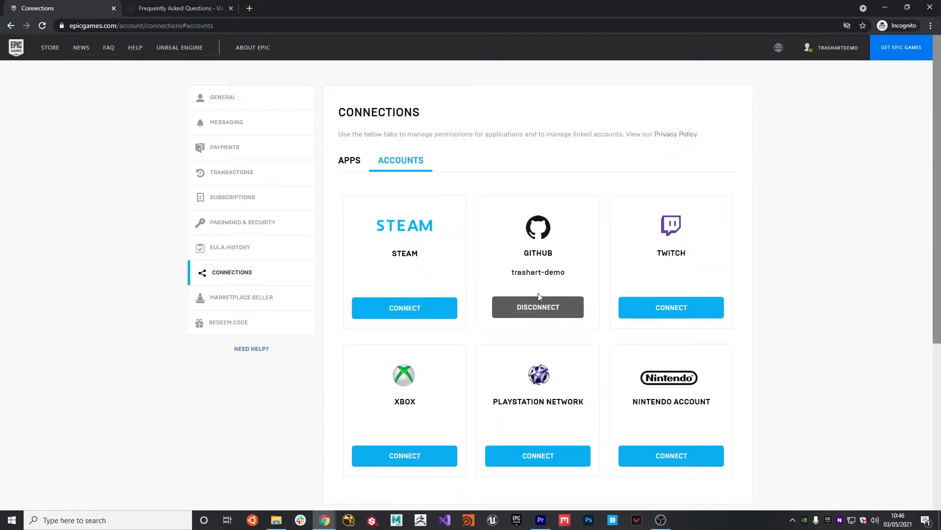
{"action": "mouse_move", "coordinate": [560, 245]}
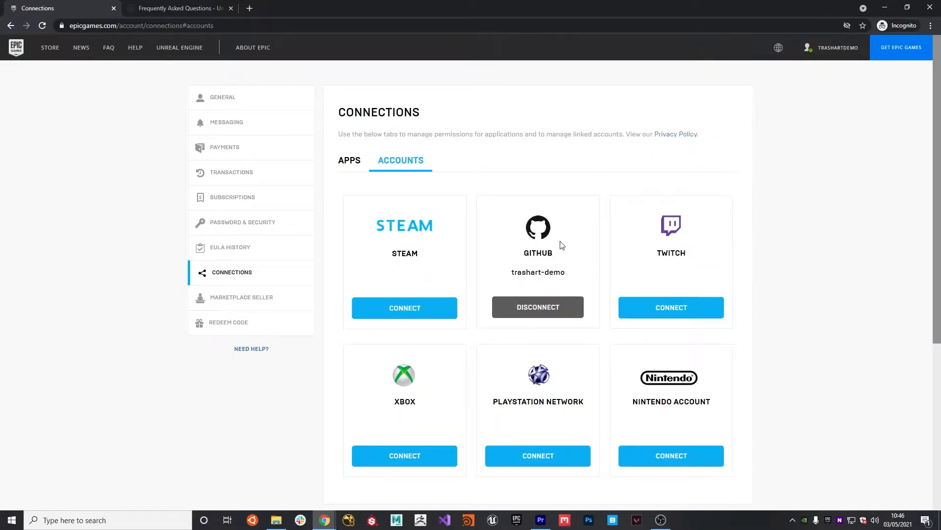
{"action": "mouse_move", "coordinate": [570, 243]}
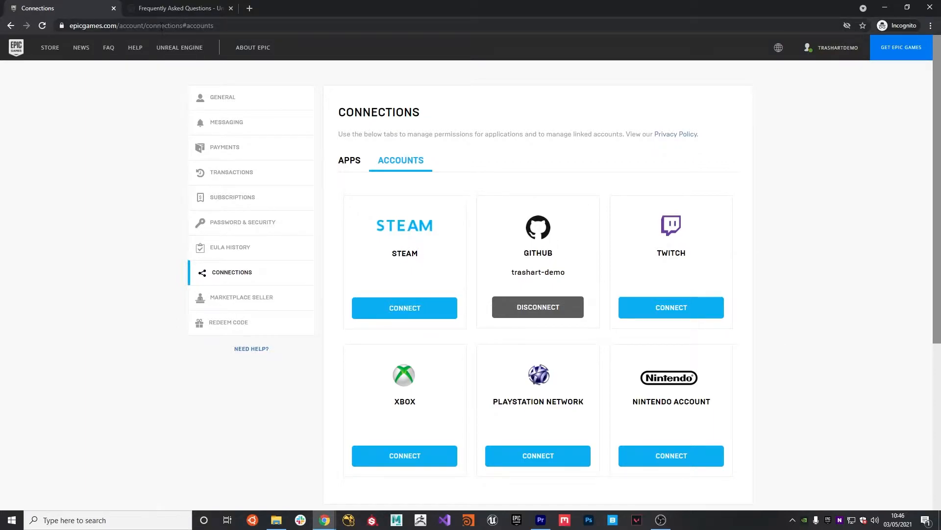
{"action": "left_click", "coordinate": [60, 7]}
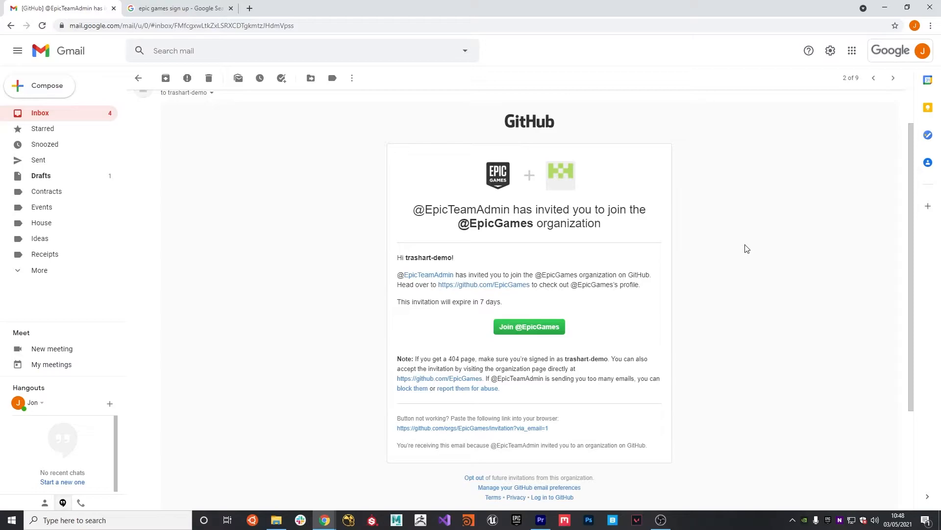
{"action": "mouse_move", "coordinate": [729, 264]}
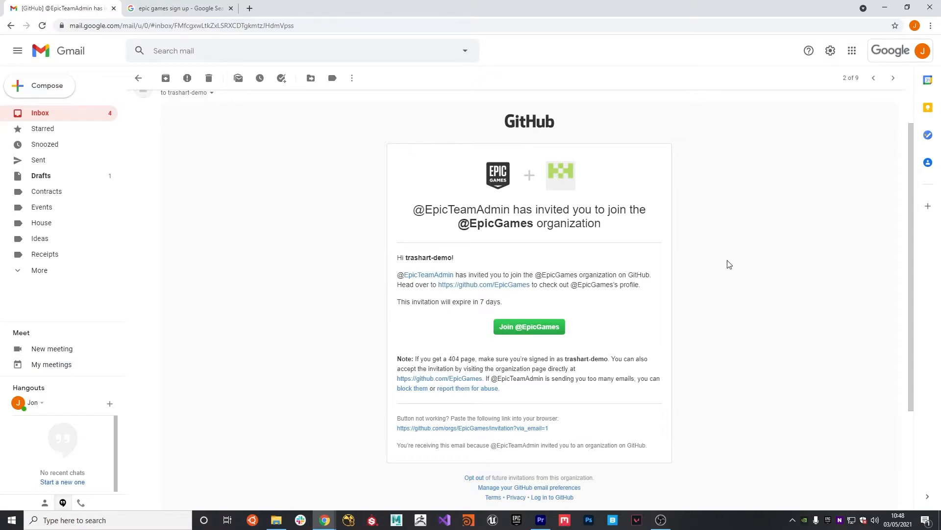
{"action": "mouse_move", "coordinate": [529, 326]}
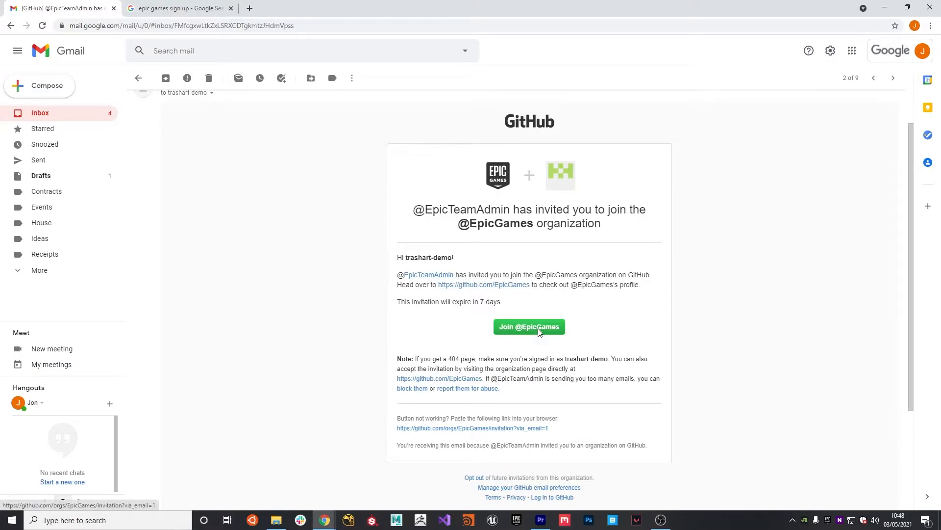
{"action": "left_click", "coordinate": [528, 326]}
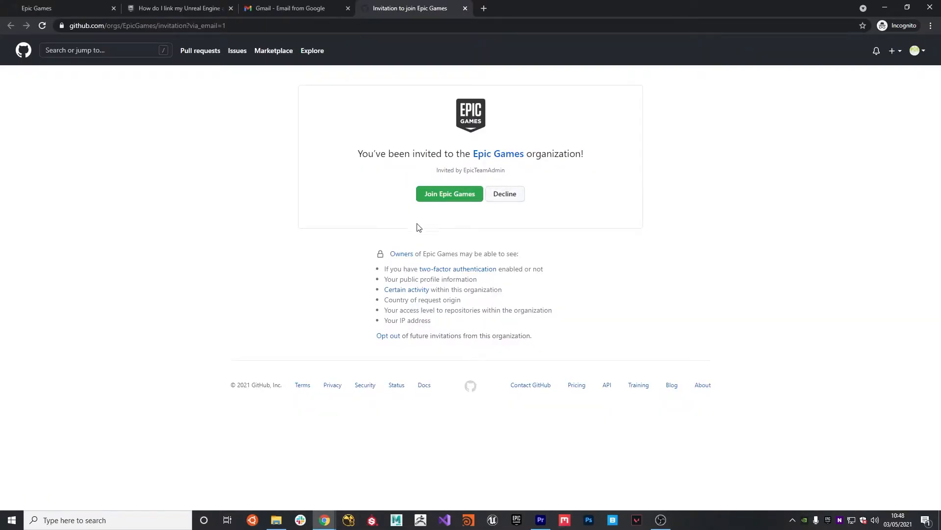
Step: Join the Epic Games organization and reach its private UnrealEngine repository
{"action": "left_click", "coordinate": [449, 194]}
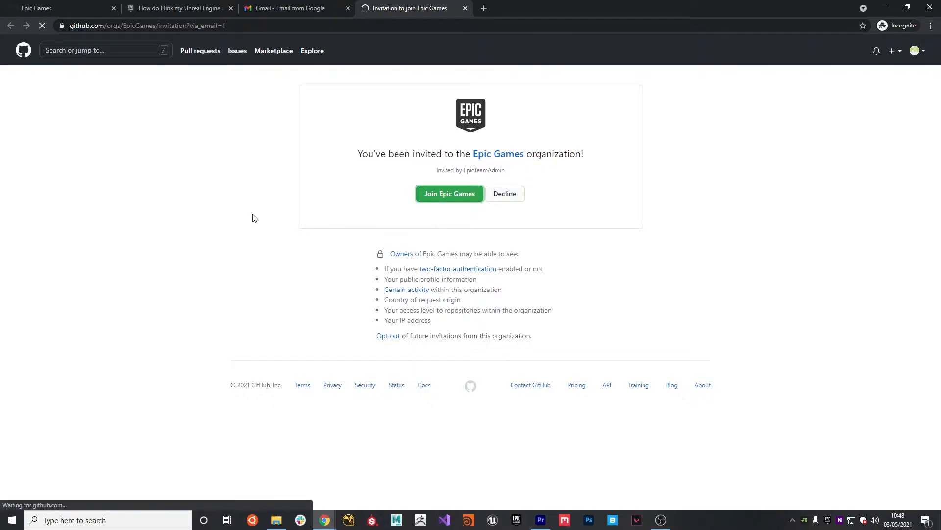
{"action": "left_click", "coordinate": [449, 193]}
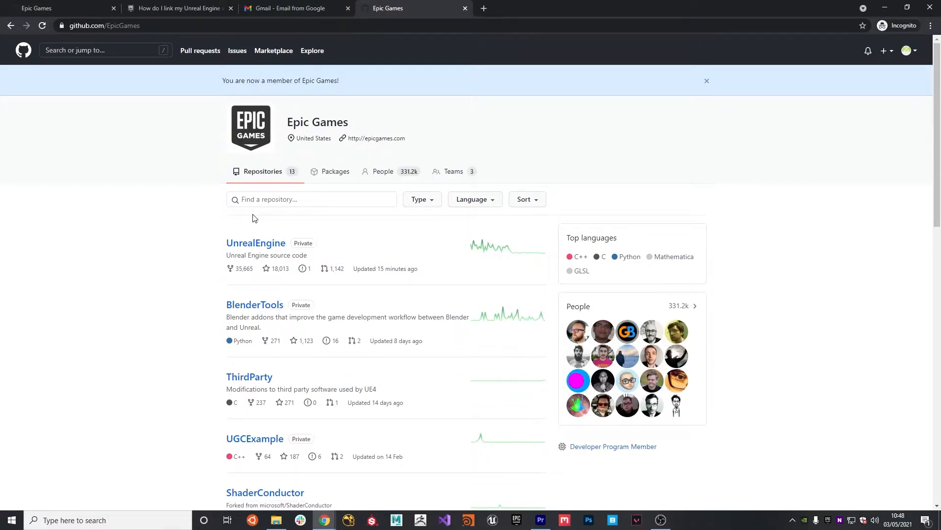
{"action": "left_click", "coordinate": [255, 242]}
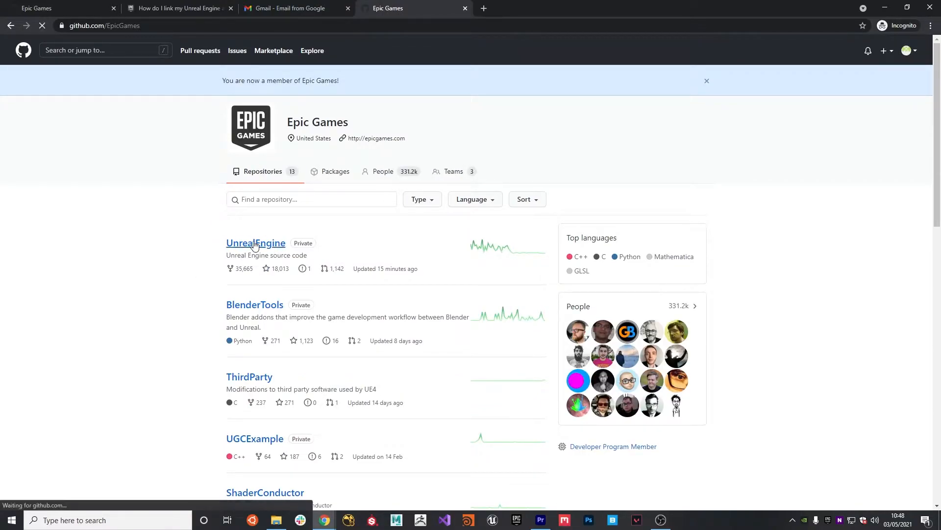
{"action": "left_click", "coordinate": [256, 243]}
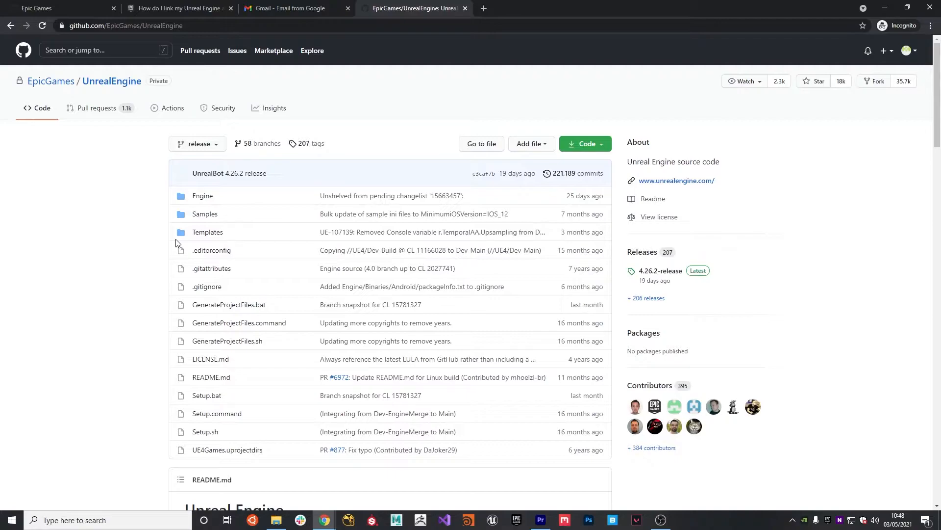
{"action": "left_click", "coordinate": [50, 81]}
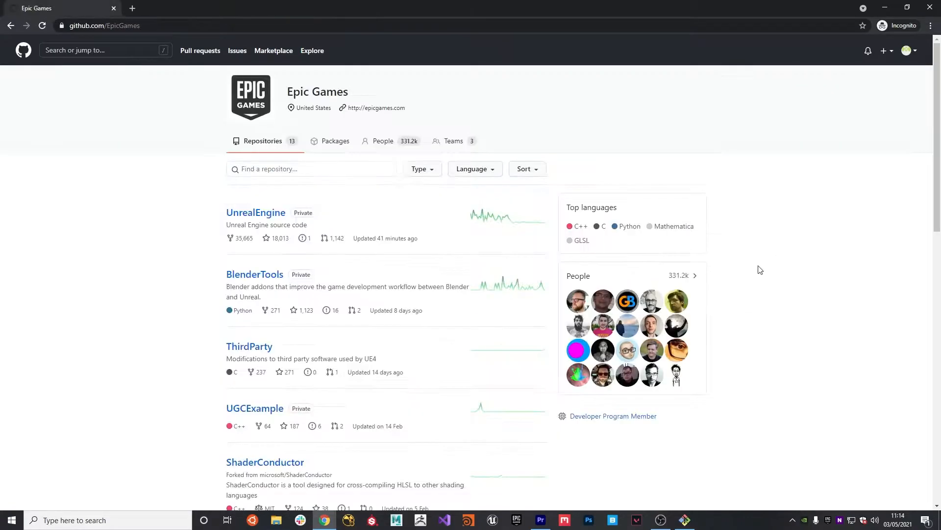
{"action": "mouse_move", "coordinate": [744, 282]}
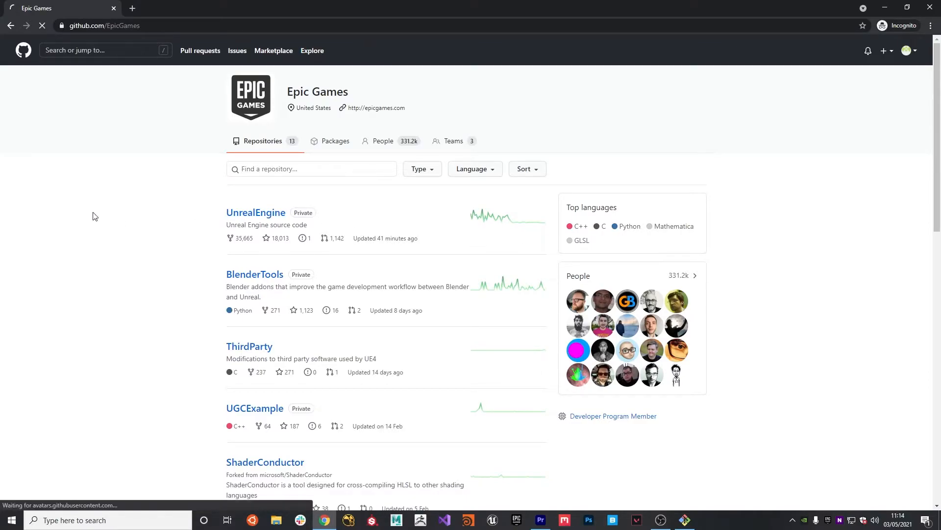
Step: Show the UnrealEngine repository's HTTPS clone URL from the Code button
{"action": "left_click", "coordinate": [256, 212]}
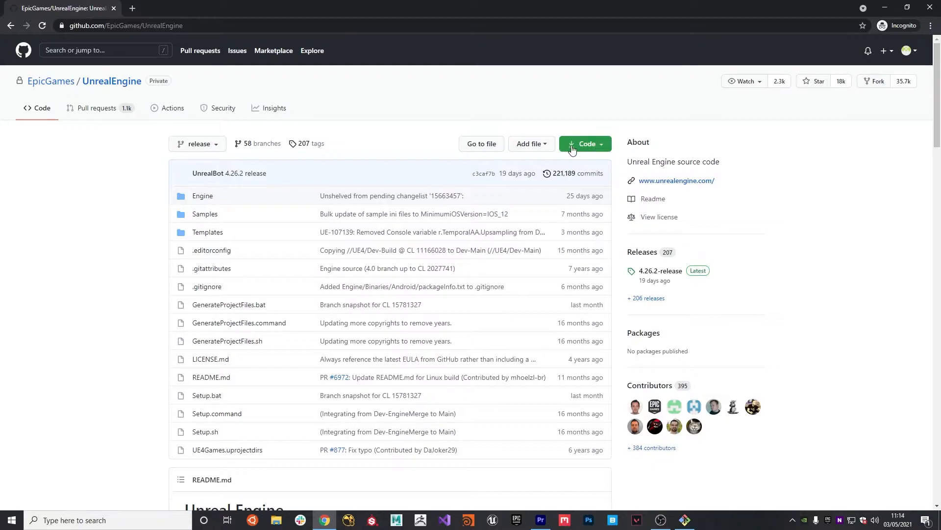
{"action": "left_click", "coordinate": [582, 144]}
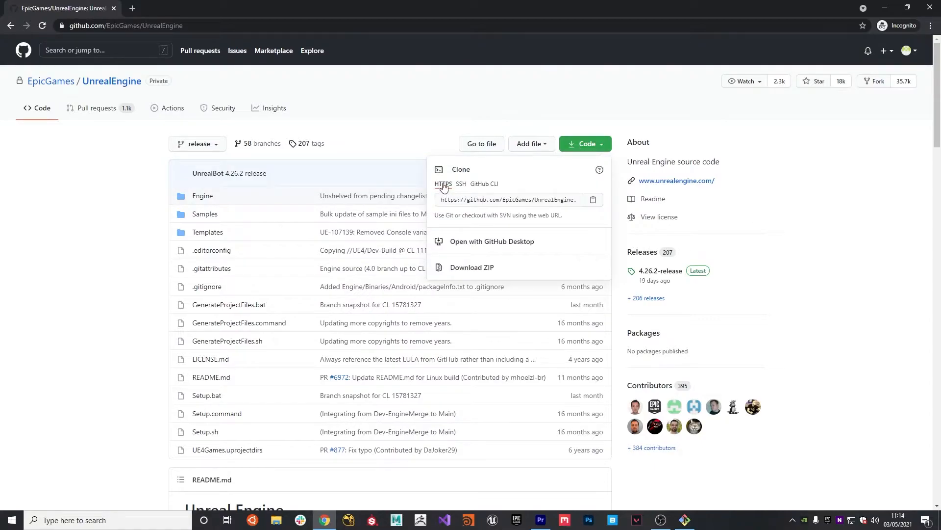
{"action": "mouse_move", "coordinate": [495, 202]}
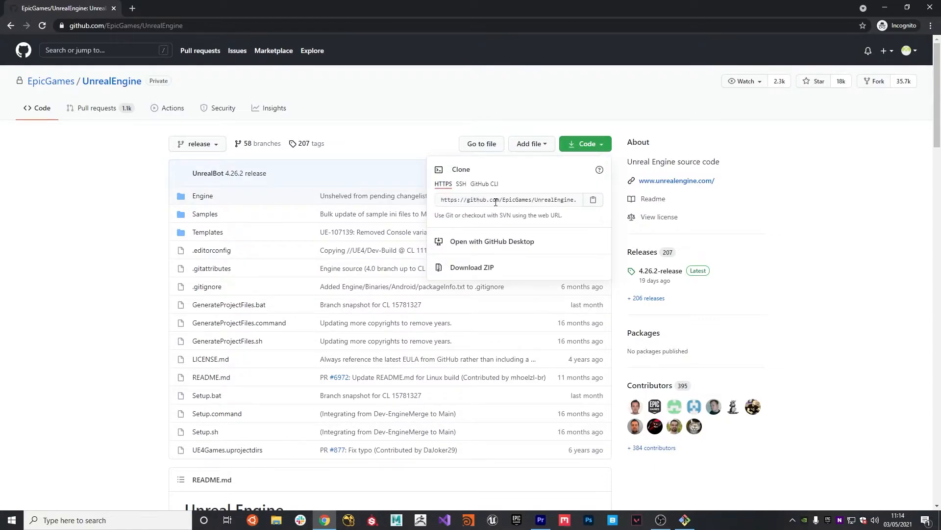
{"action": "left_click", "coordinate": [461, 183]}
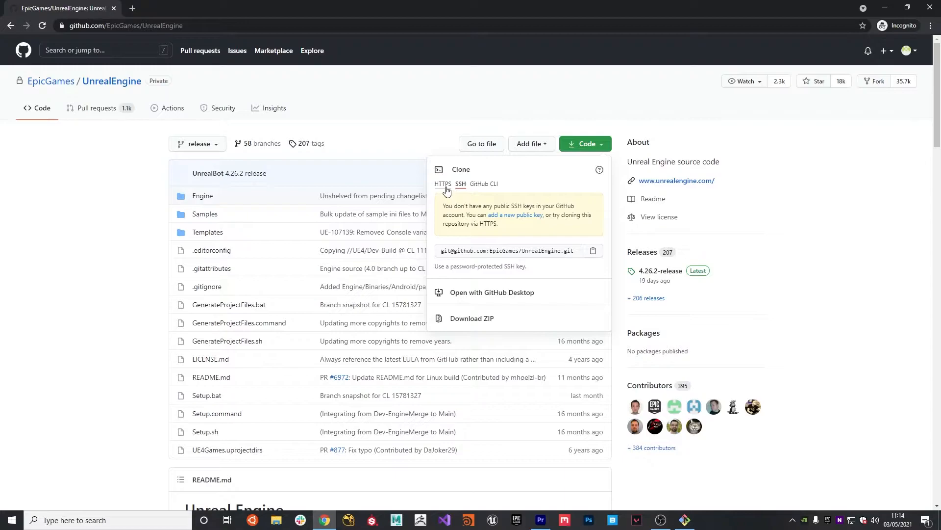
{"action": "left_click", "coordinate": [443, 183]}
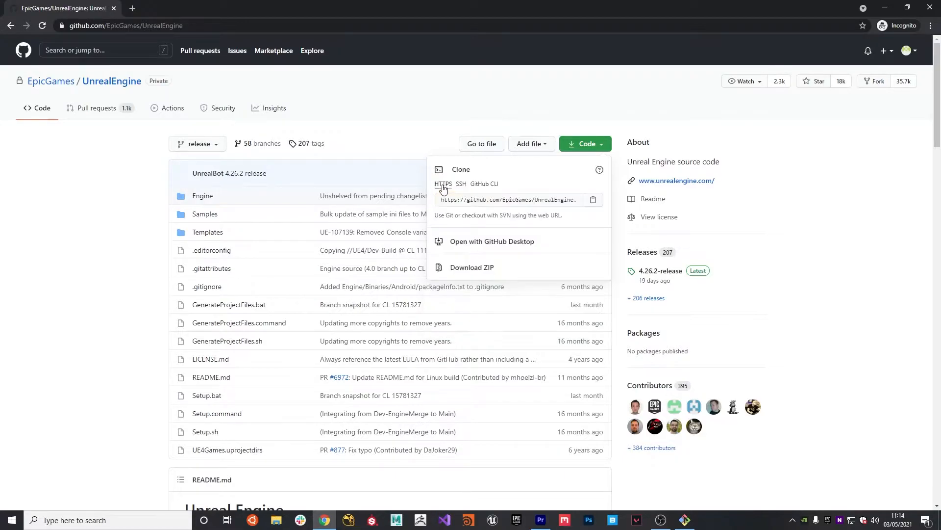
{"action": "mouse_move", "coordinate": [665, 454]}
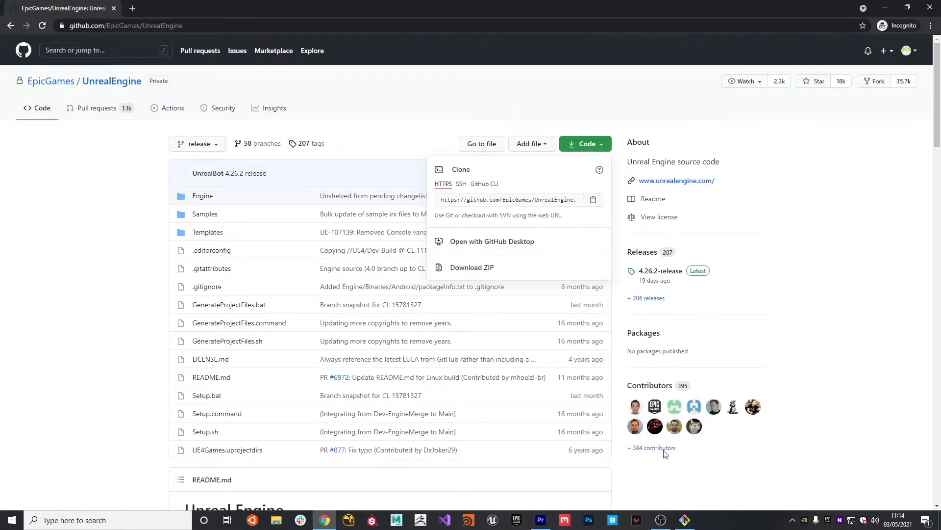
Step: Browse to the empty UnrealGuide folder on the Creative (D:) drive
{"action": "left_click", "coordinate": [276, 520]}
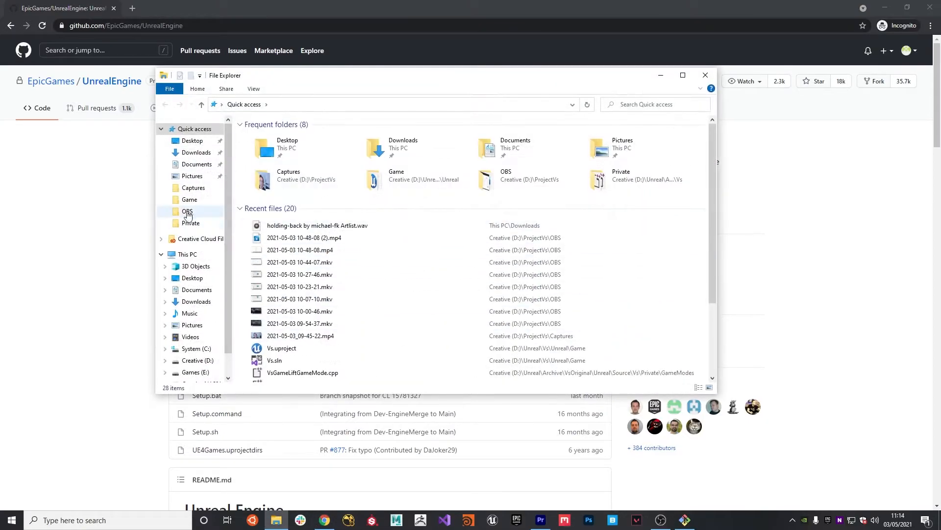
{"action": "left_click", "coordinate": [197, 360]}
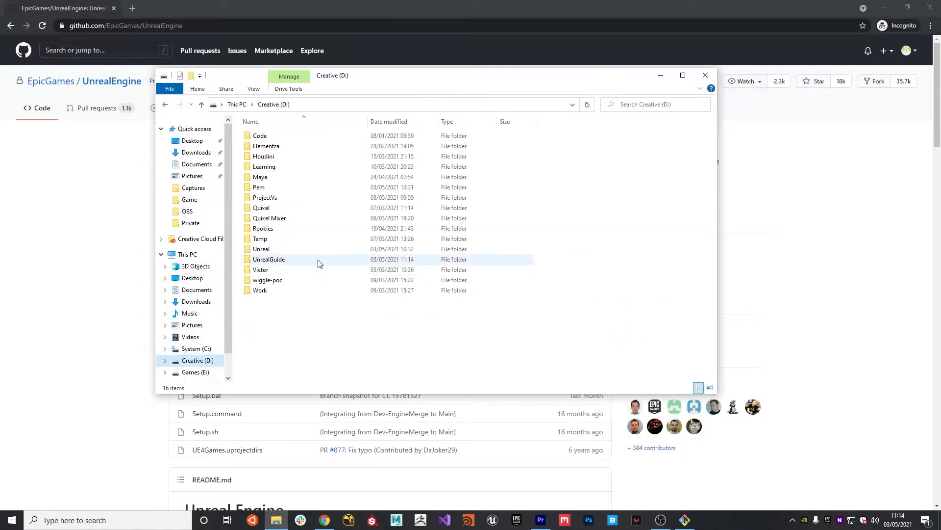
{"action": "mouse_move", "coordinate": [268, 259]}
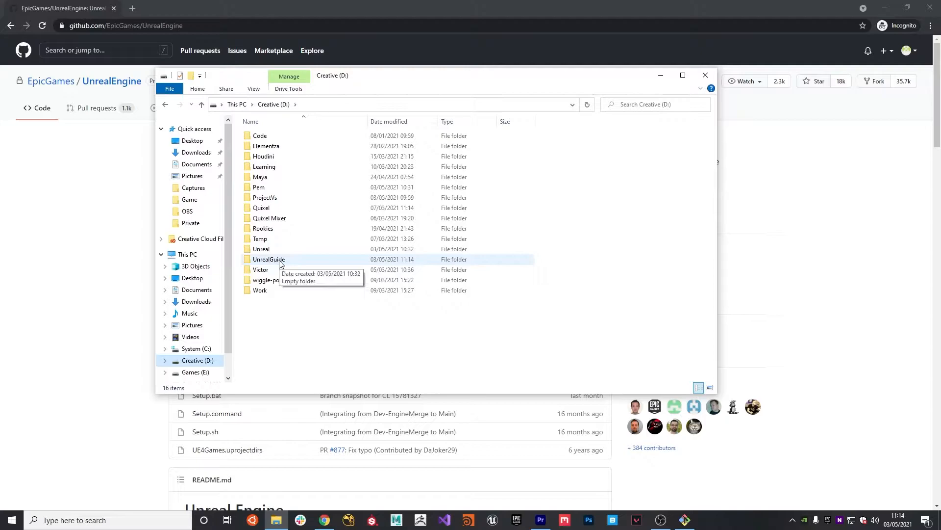
{"action": "double_click", "coordinate": [269, 259]}
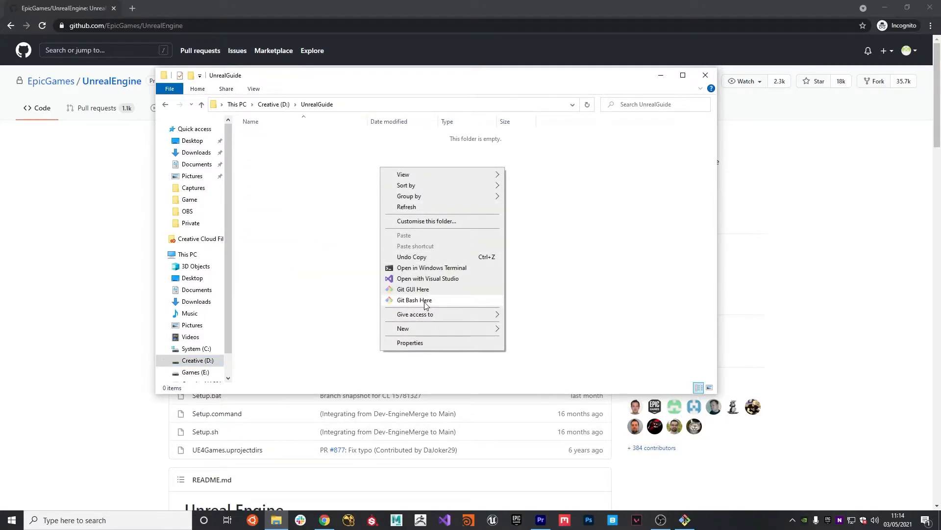
Step: Run git clone with the pasted HTTPS URL in a Git Bash terminal inside UnrealGuide
{"action": "left_click", "coordinate": [414, 300]}
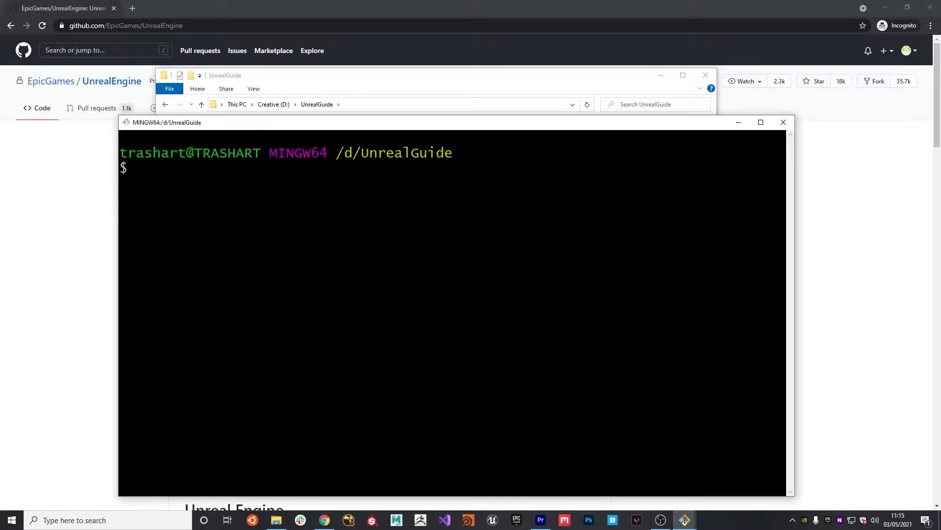
{"action": "type", "text": "git clone"}
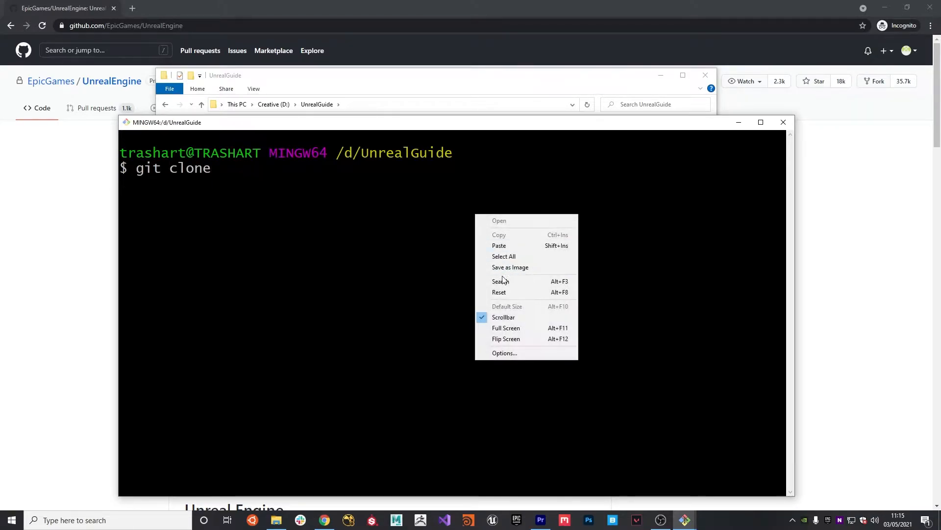
{"action": "left_click", "coordinate": [499, 245]}
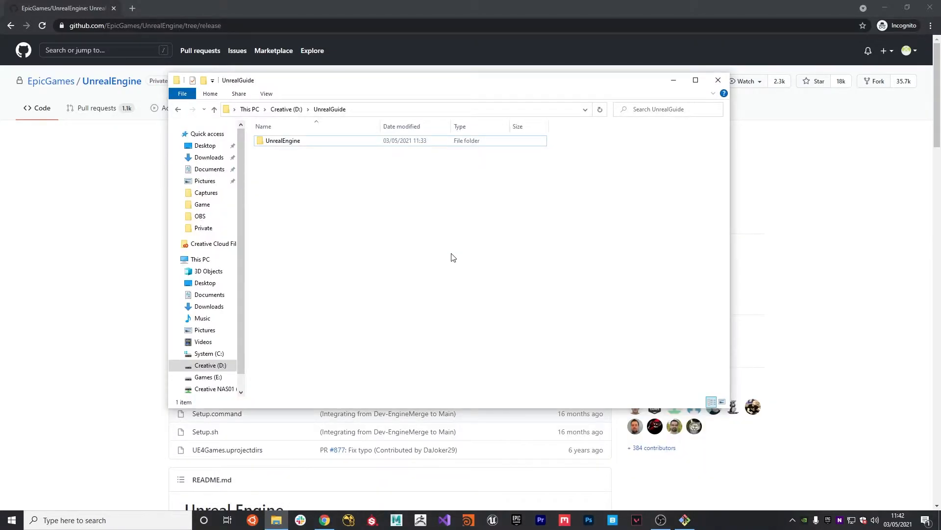
Step: Inspect the cloned UnrealEngine folder, then return to the repository page in Chrome
{"action": "left_click", "coordinate": [282, 140]}
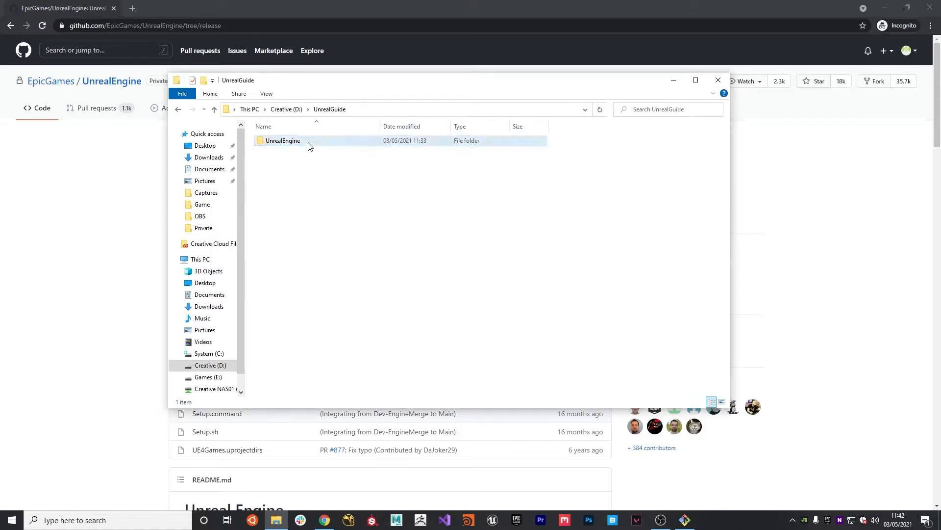
{"action": "left_click", "coordinate": [324, 209]}
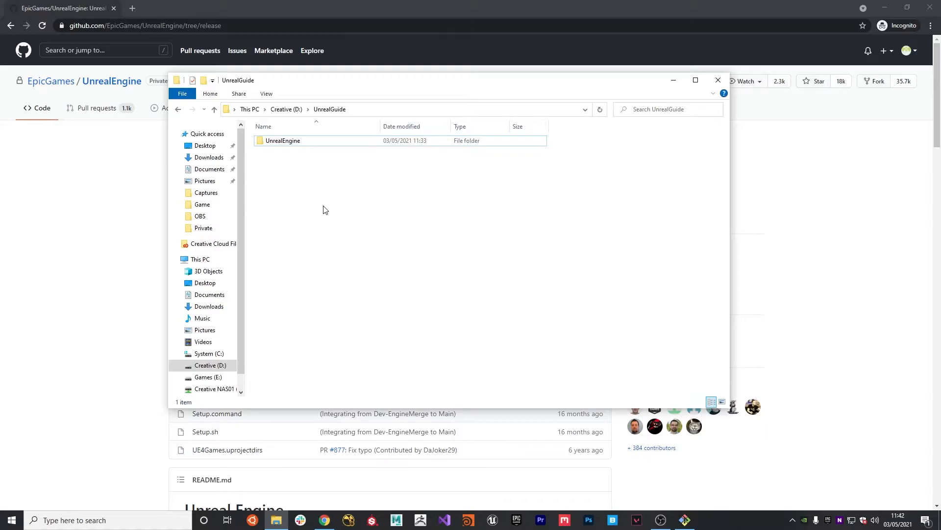
{"action": "mouse_move", "coordinate": [330, 212]}
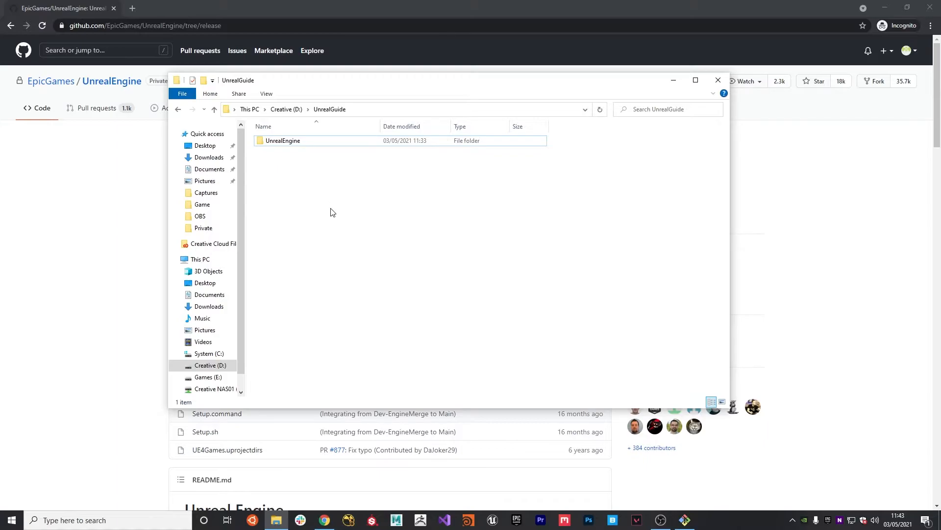
{"action": "right_click", "coordinate": [282, 140]}
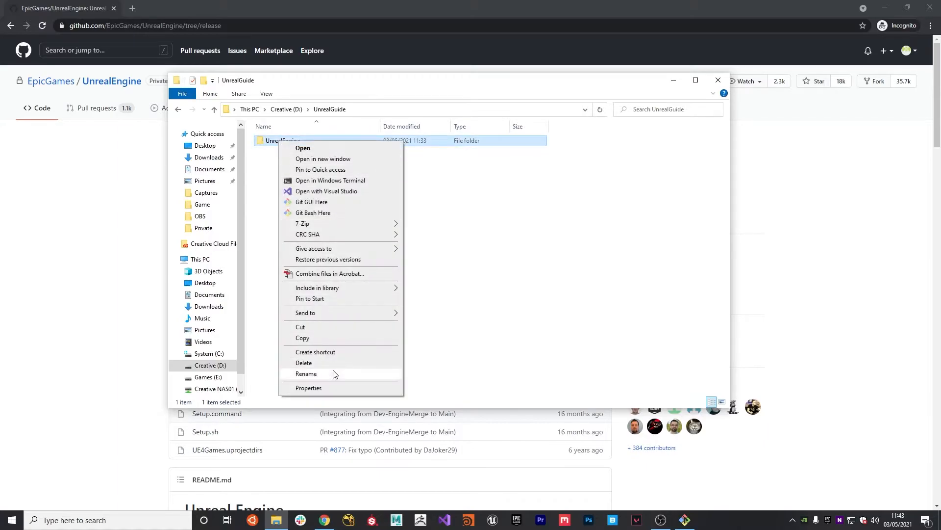
{"action": "left_click", "coordinate": [306, 373]}
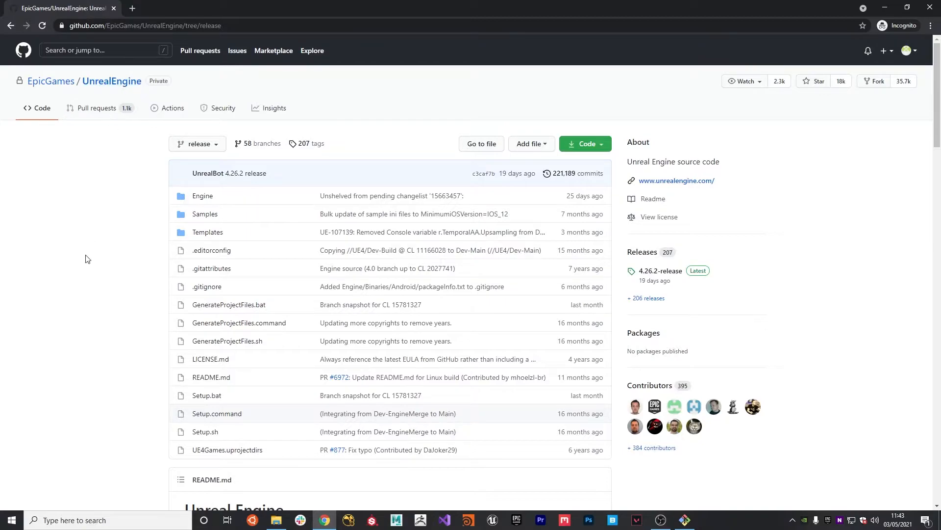
Step: Navigate the UnrealEngine repo's tags to the 4.26.2-release page and select its tag name
{"action": "left_click", "coordinate": [198, 143]}
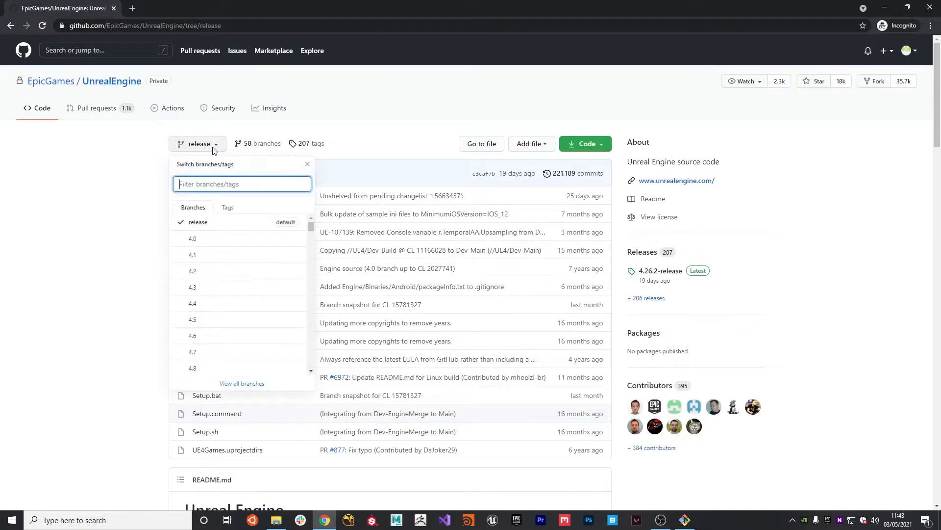
{"action": "left_click", "coordinate": [226, 207]}
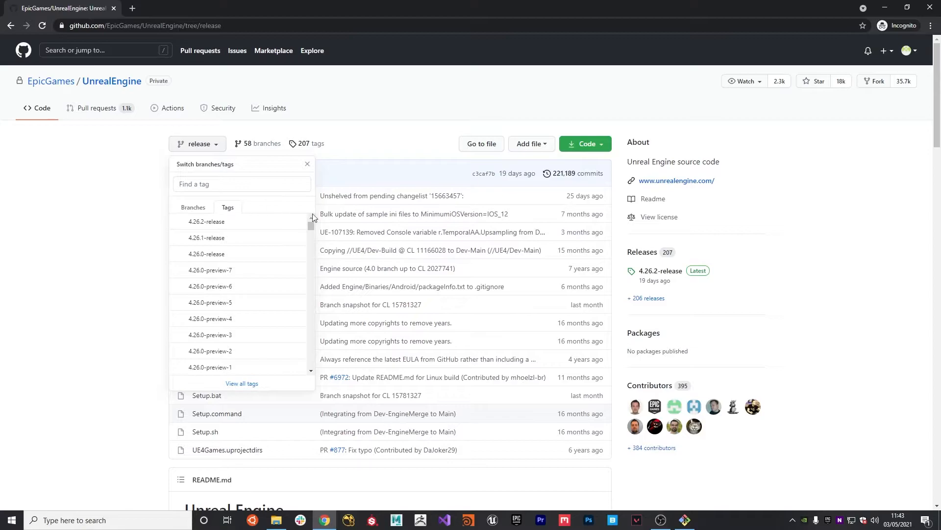
{"action": "mouse_move", "coordinate": [250, 224]}
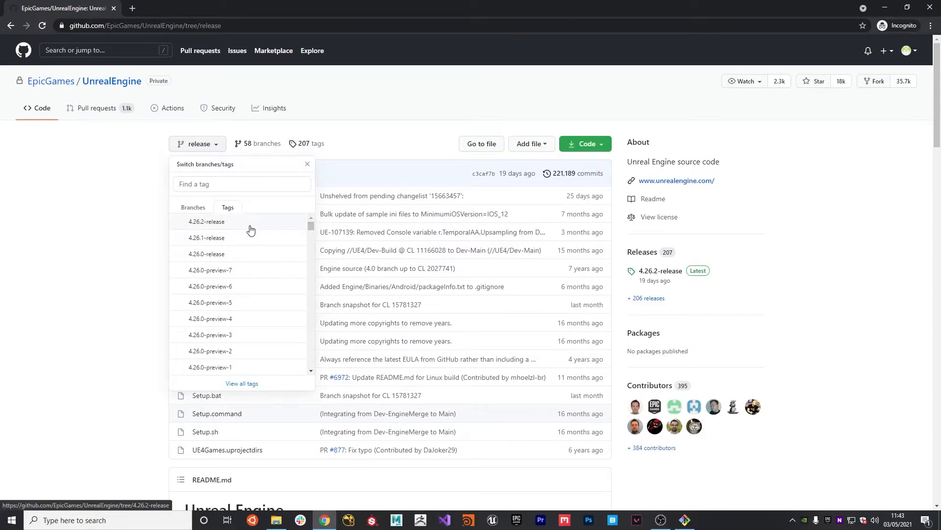
{"action": "mouse_move", "coordinate": [205, 228]}
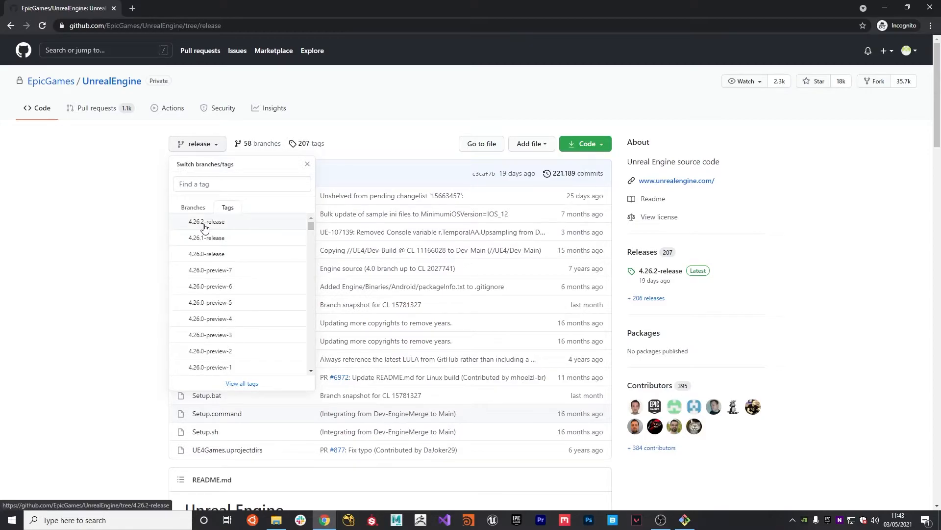
{"action": "left_click", "coordinate": [206, 223]}
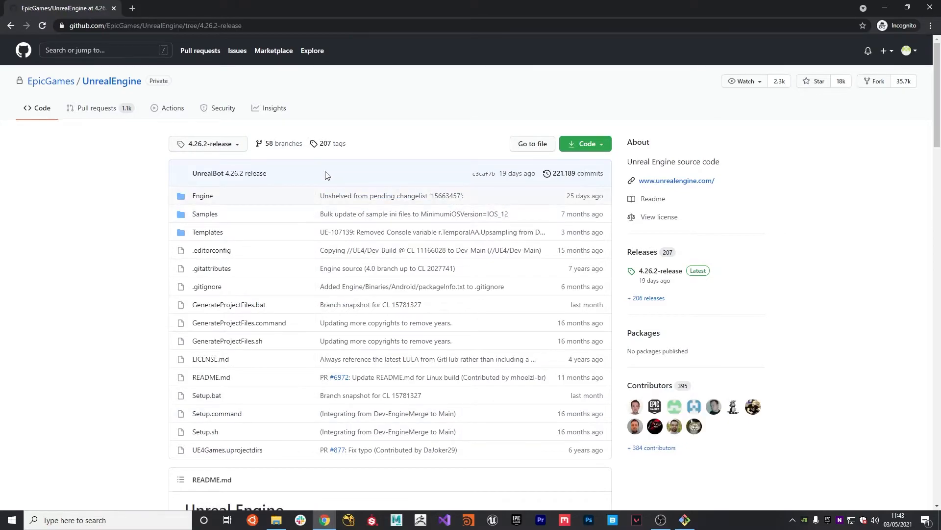
{"action": "mouse_move", "coordinate": [659, 271]}
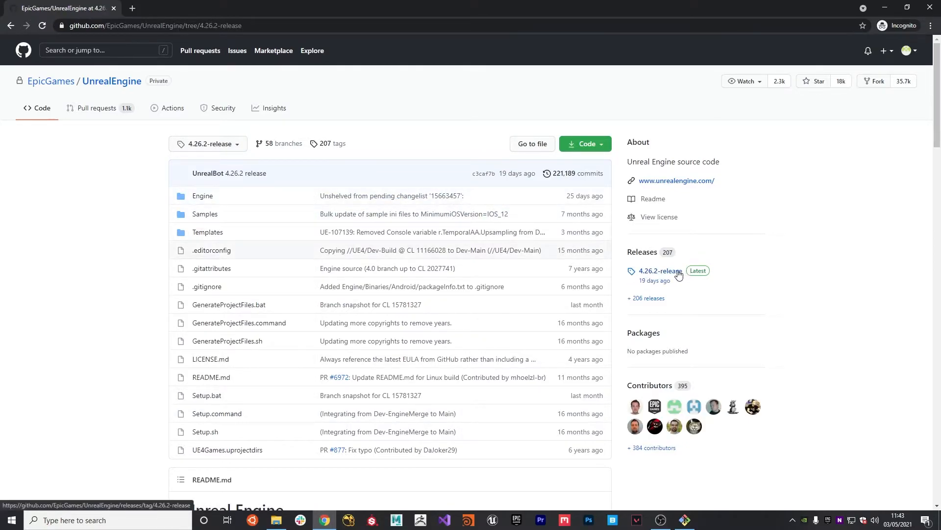
{"action": "left_click", "coordinate": [656, 270]}
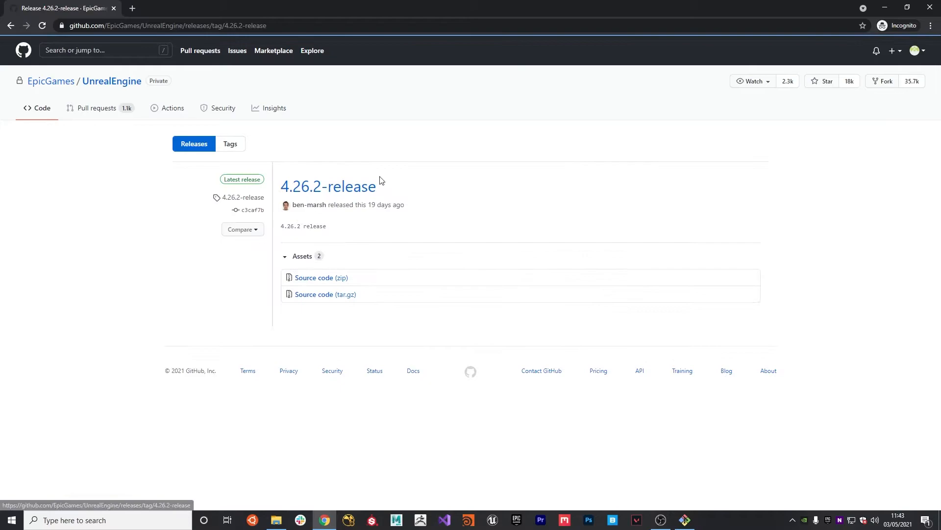
{"action": "double_click", "coordinate": [328, 187]}
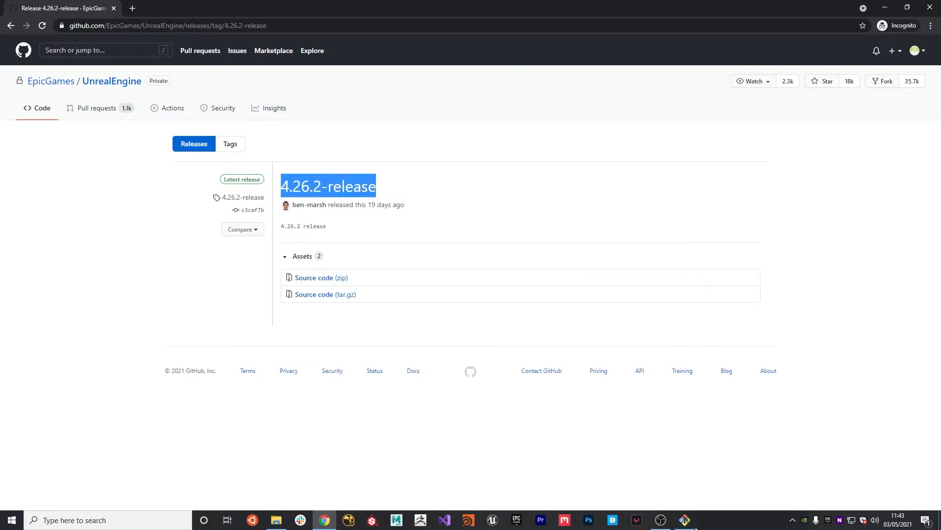
{"action": "left_click", "coordinate": [684, 520]}
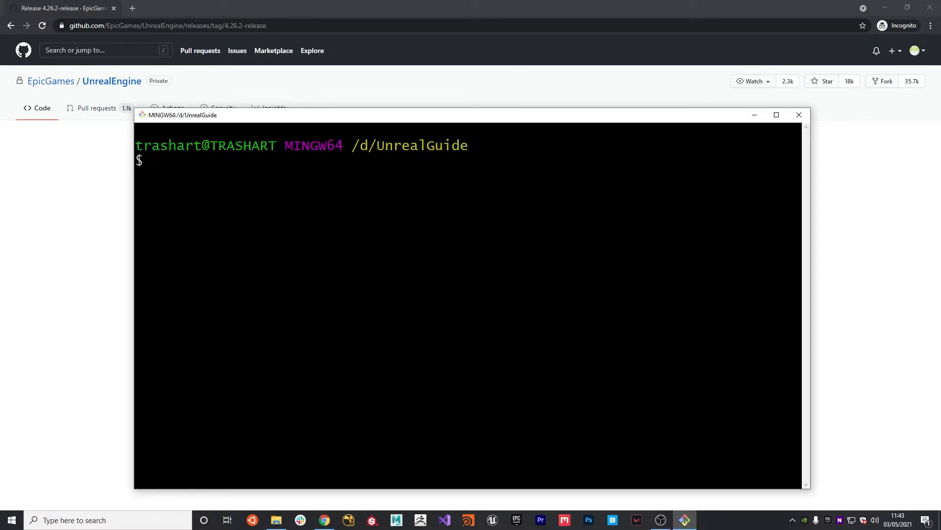
Step: Enter the UE_4.26.2 folder and check out the 4.26.2-release tag with git
{"action": "type", "text": "cd U"}
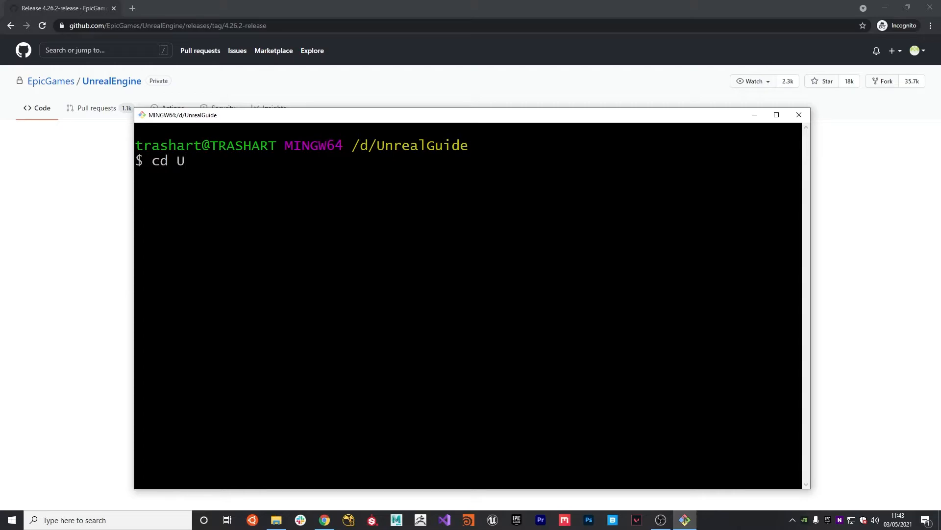
{"action": "key", "text": "Return"}
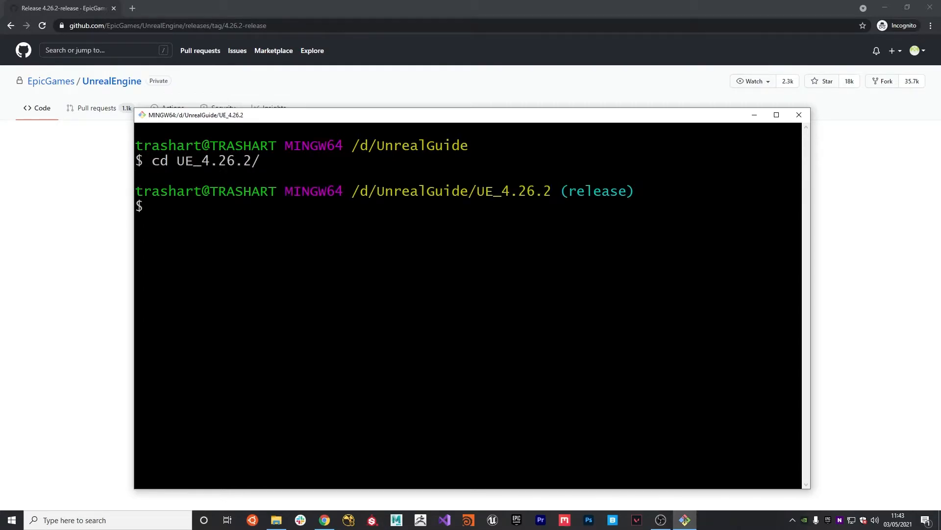
{"action": "type", "text": "git checkout"}
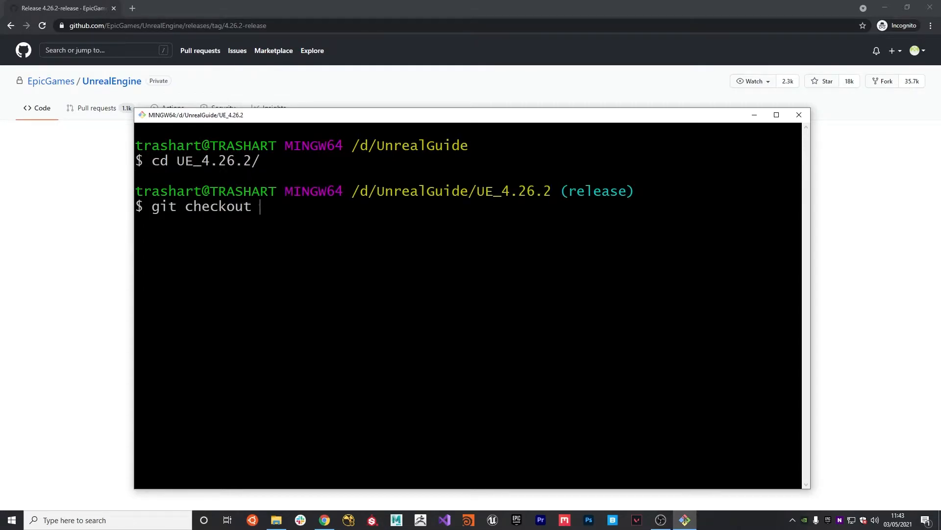
{"action": "type", "text": "4.26.2-release"}
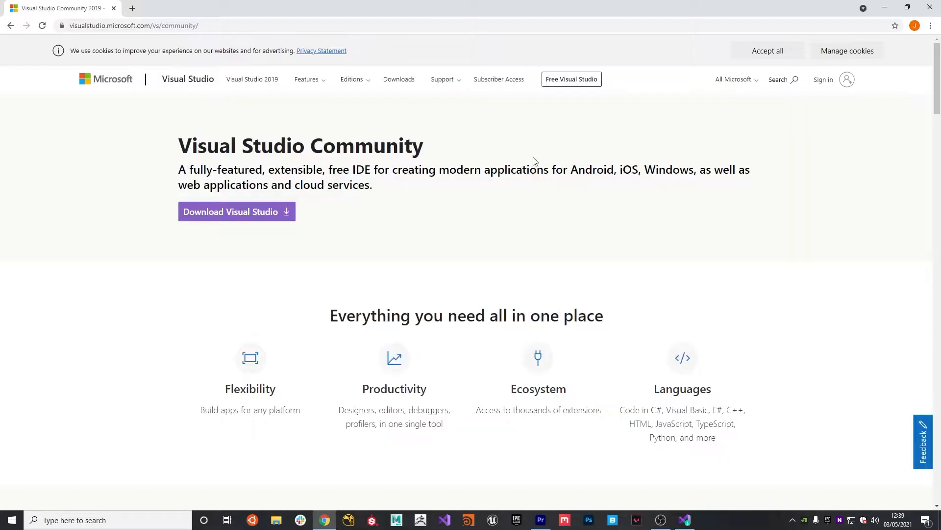
{"action": "mouse_move", "coordinate": [469, 149]}
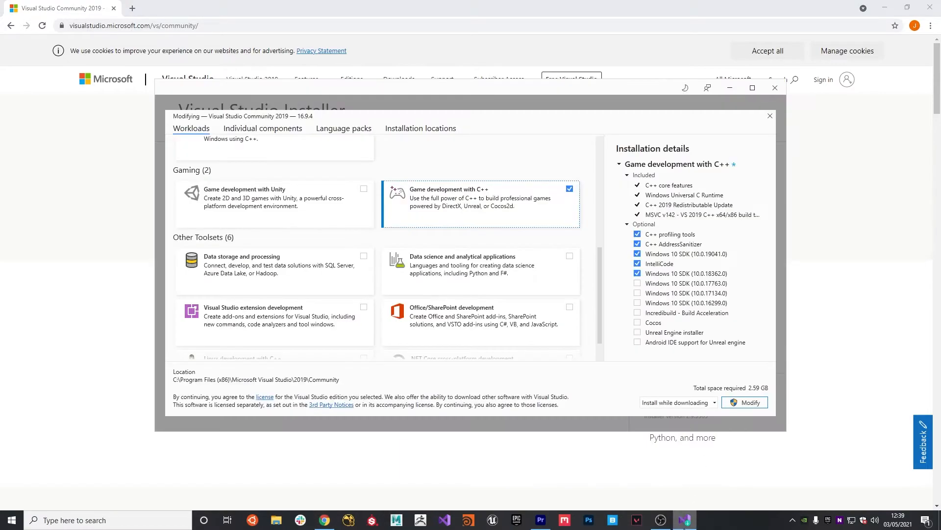
{"action": "mouse_move", "coordinate": [427, 191]}
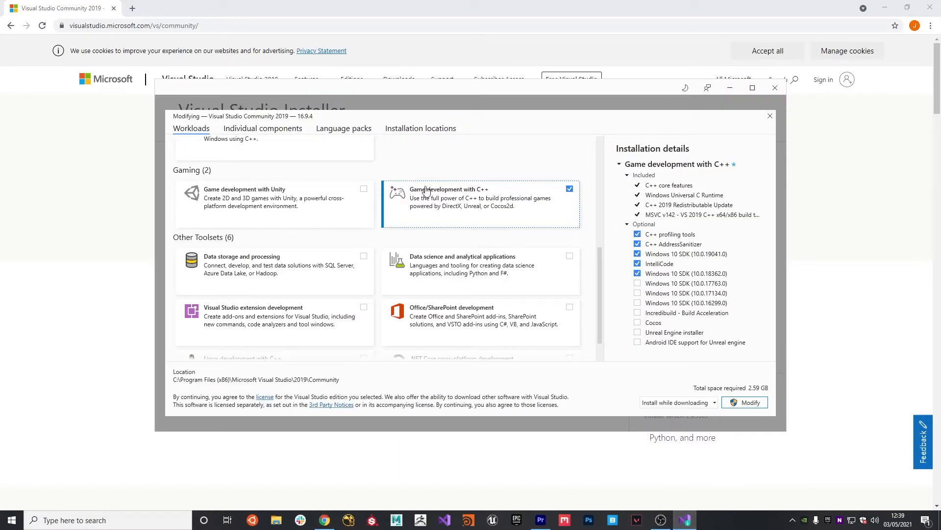
{"action": "mouse_move", "coordinate": [481, 198]}
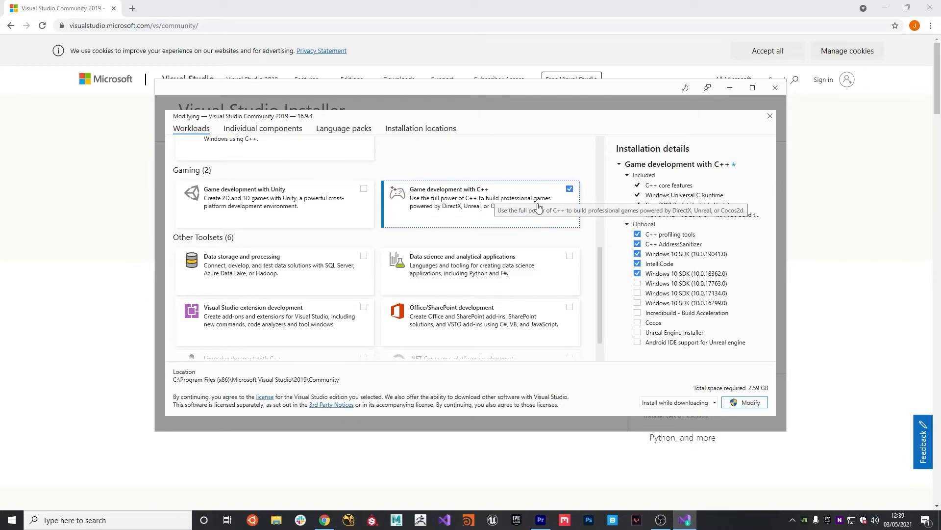
{"action": "mouse_move", "coordinate": [499, 159]}
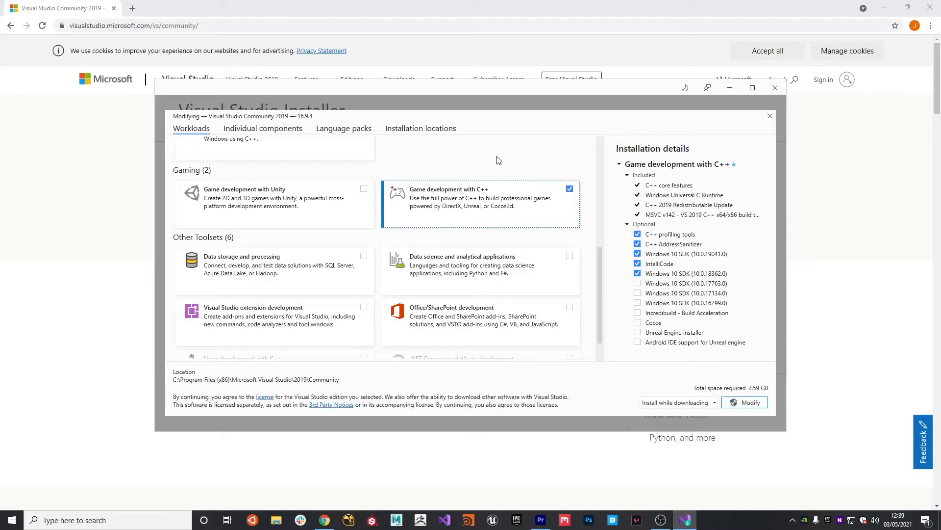
{"action": "mouse_move", "coordinate": [509, 174]}
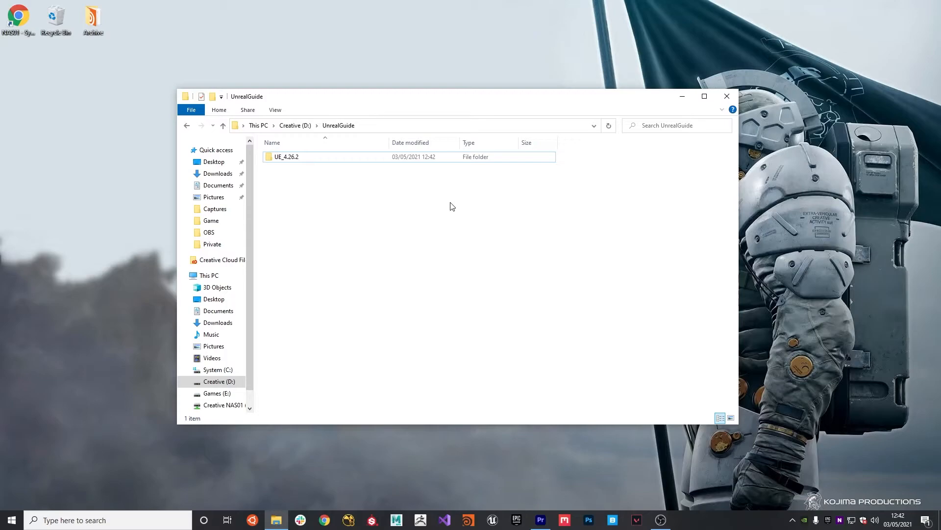
{"action": "mouse_move", "coordinate": [311, 176]}
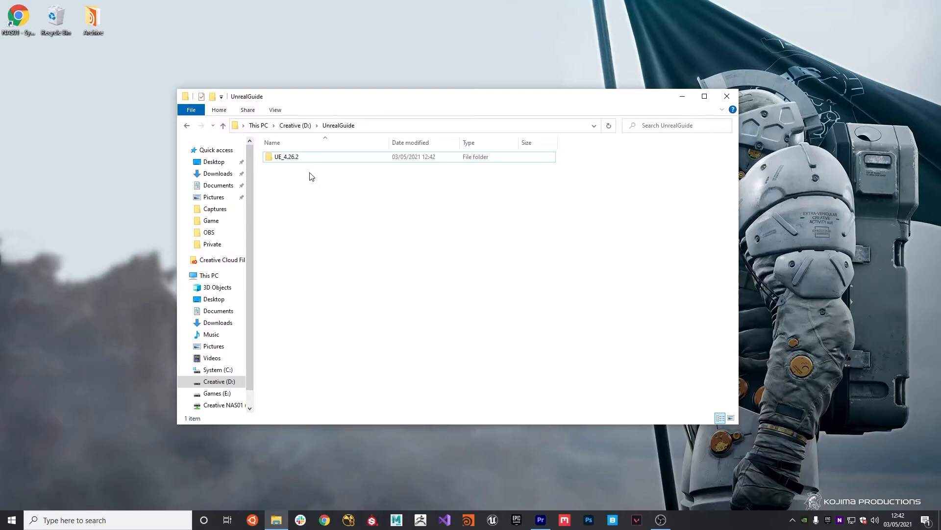
Step: Run Setup.bat inside UE_4.26.2 to download the engine dependencies
{"action": "left_click", "coordinate": [287, 157]}
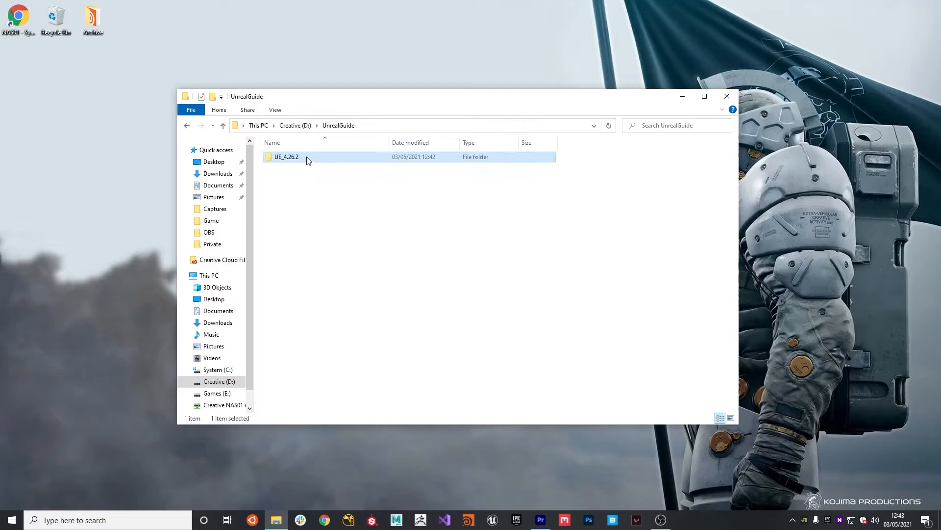
{"action": "double_click", "coordinate": [285, 157]}
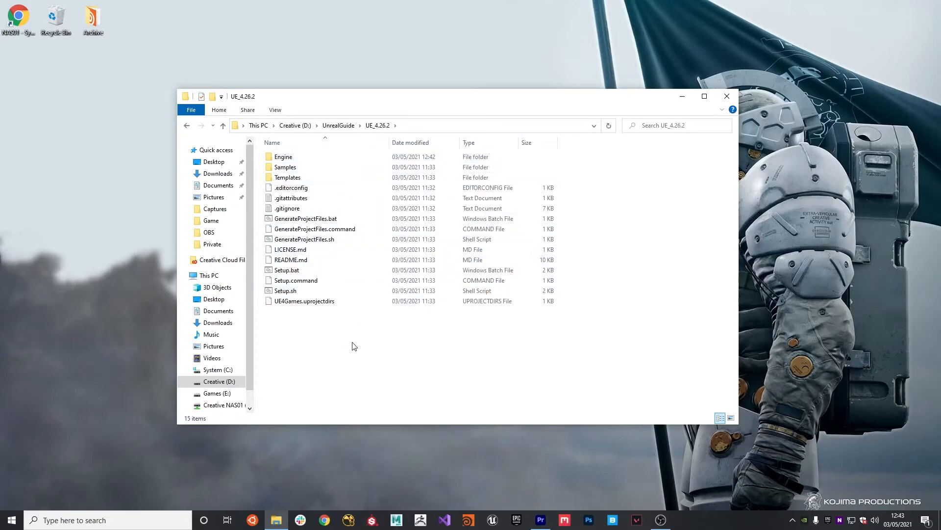
{"action": "mouse_move", "coordinate": [288, 270]}
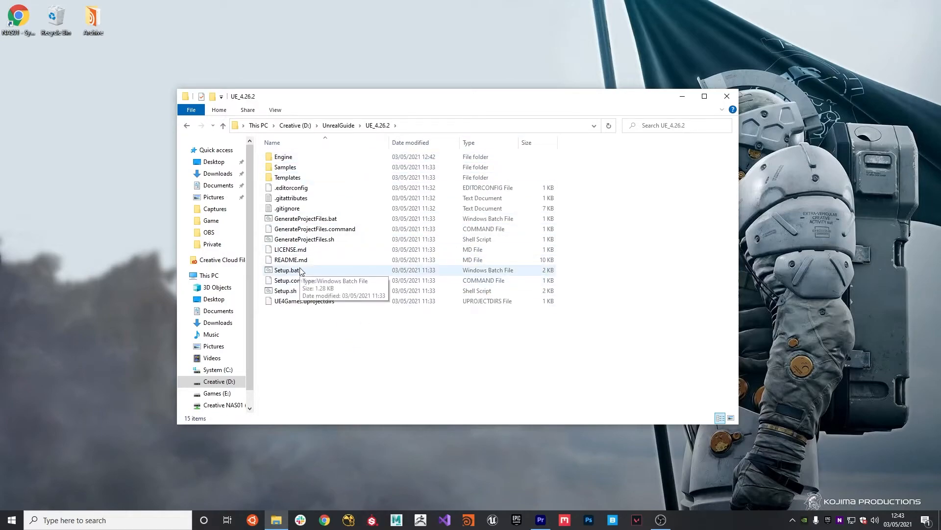
{"action": "double_click", "coordinate": [286, 270]}
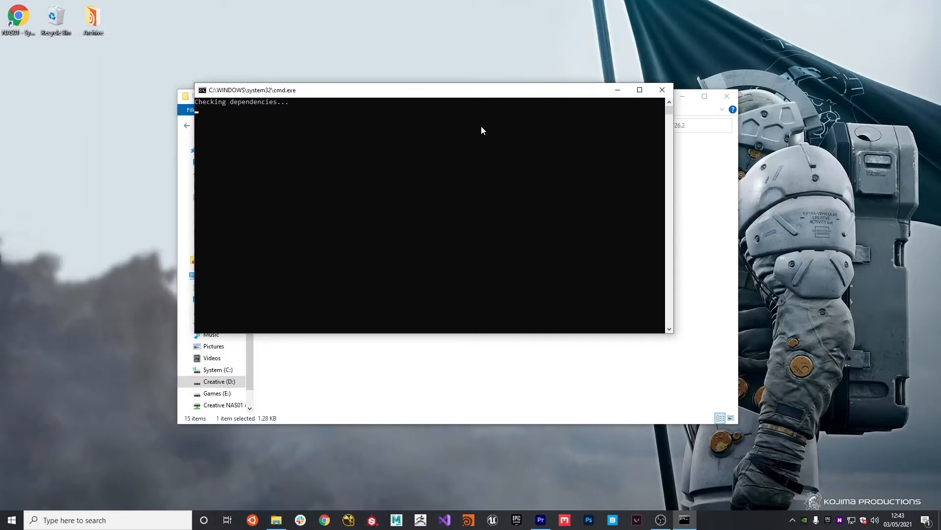
{"action": "mouse_move", "coordinate": [458, 164]}
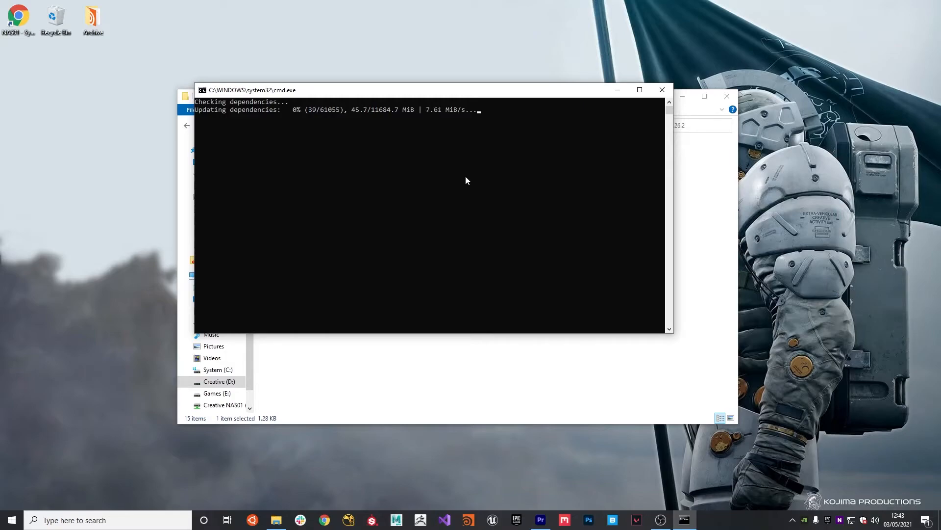
{"action": "mouse_move", "coordinate": [519, 215]}
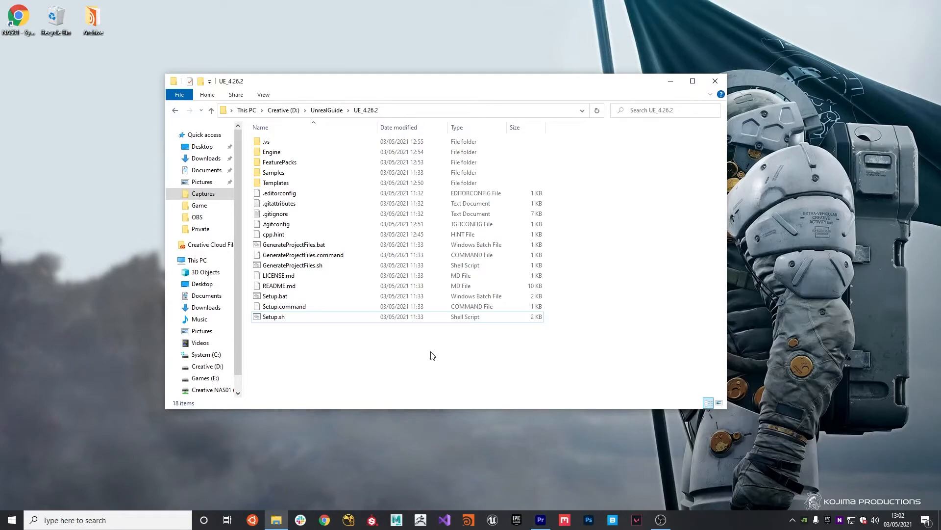
Step: Run GenerateProjectFiles.bat and open the resulting UE4.sln in Visual Studio
{"action": "left_click", "coordinate": [294, 244]}
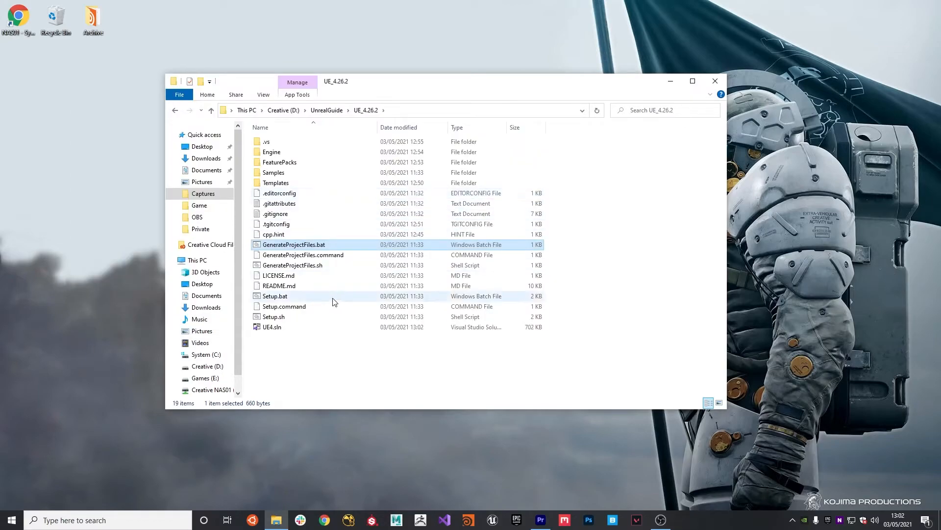
{"action": "mouse_move", "coordinate": [272, 326]}
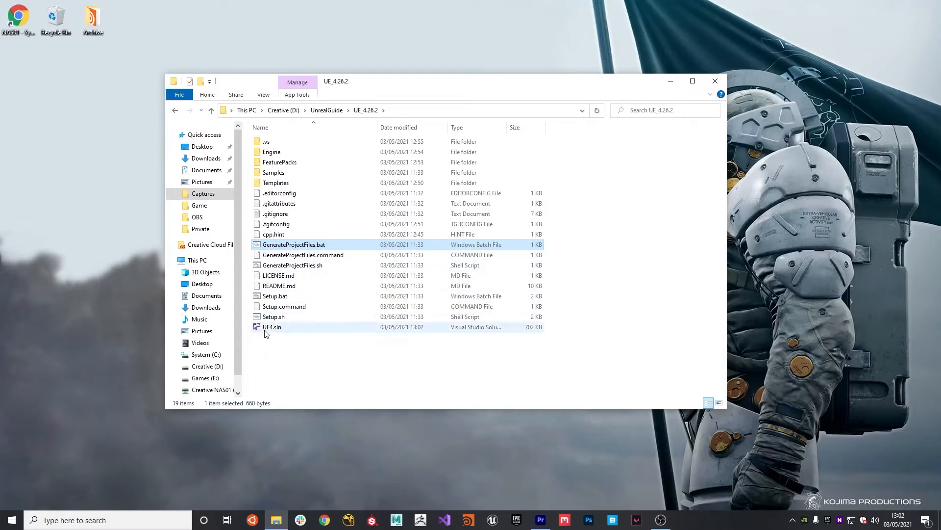
{"action": "double_click", "coordinate": [272, 327]}
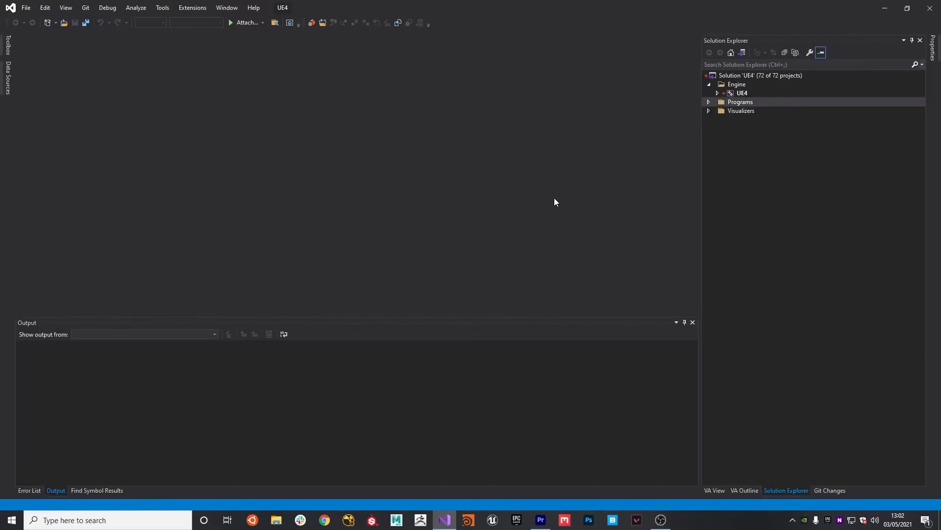
Step: Select the UE4 project and switch the solution configuration to Development Editor for Win64
{"action": "left_click", "coordinate": [742, 93]}
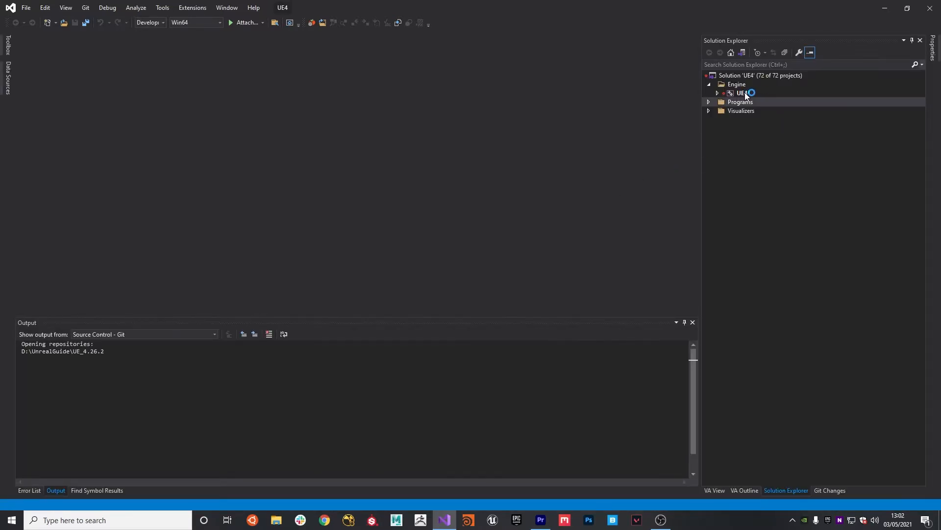
{"action": "left_click", "coordinate": [743, 92]}
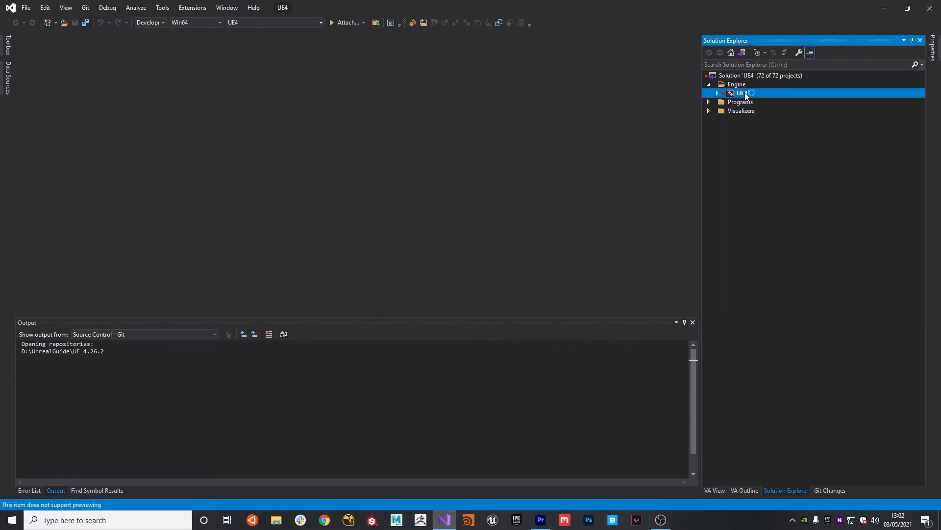
{"action": "right_click", "coordinate": [741, 93]}
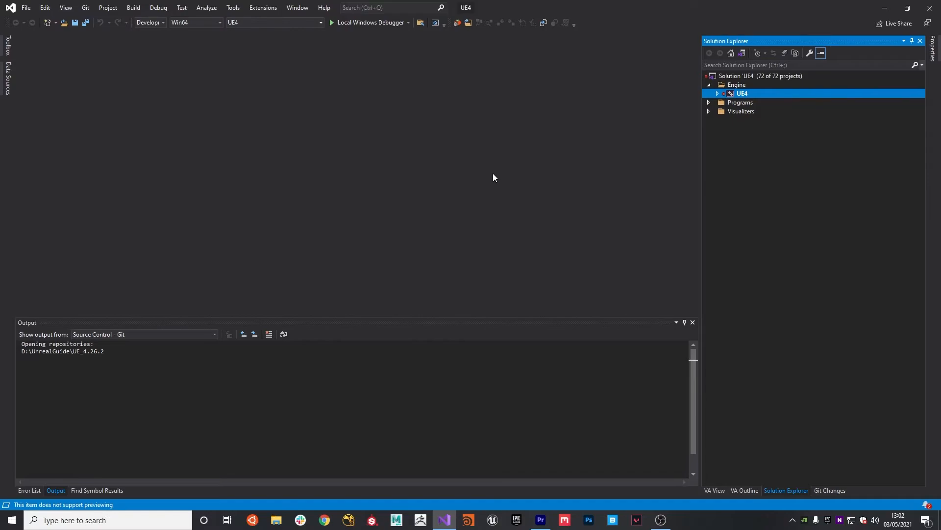
{"action": "mouse_move", "coordinate": [175, 56]}
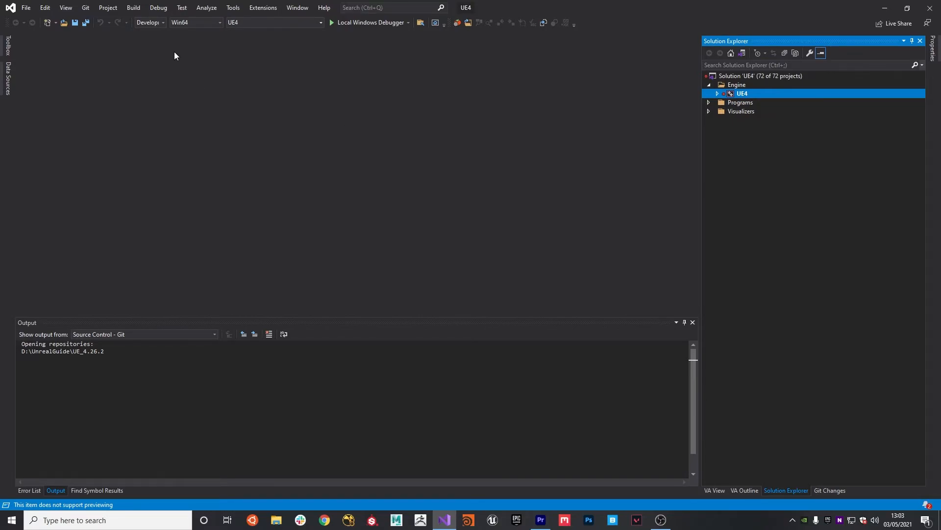
{"action": "mouse_move", "coordinate": [186, 52]}
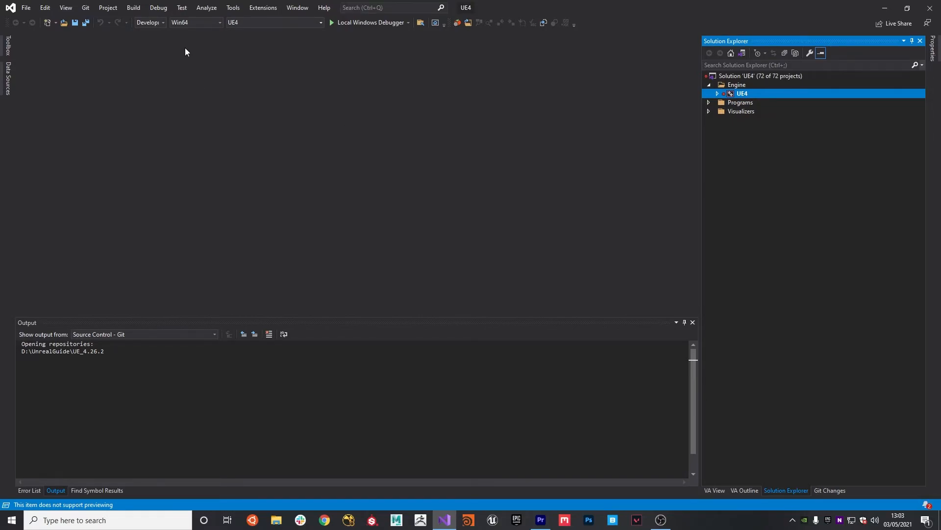
{"action": "left_click", "coordinate": [162, 23]}
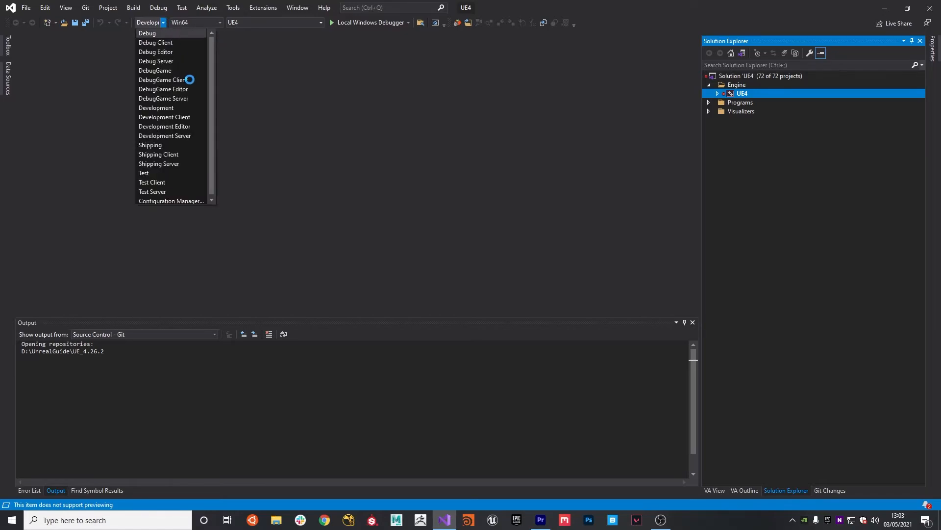
{"action": "mouse_move", "coordinate": [171, 126]}
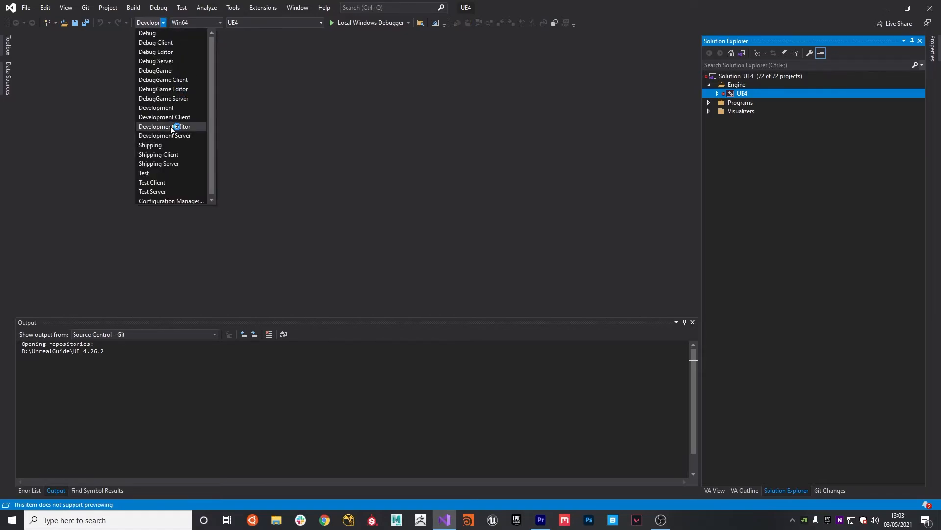
{"action": "left_click", "coordinate": [165, 126]}
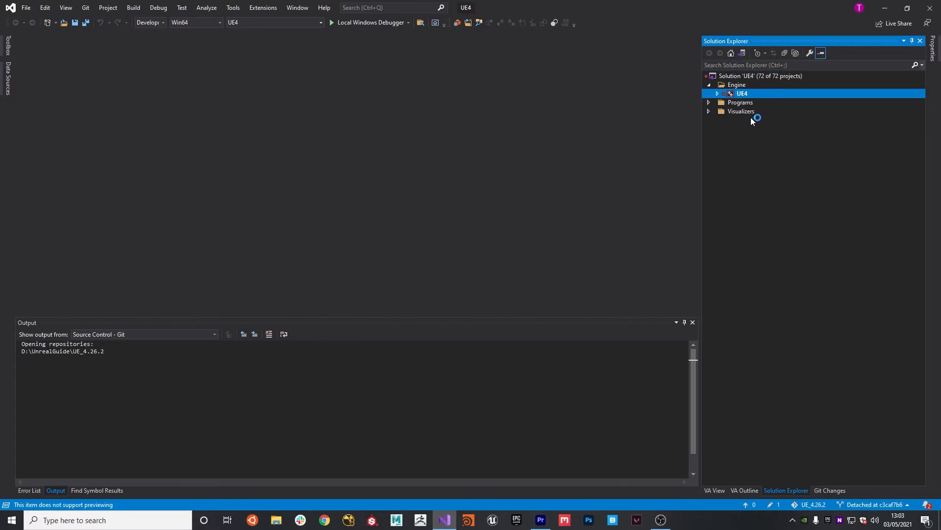
Step: Build the UE4 project from Solution Explorer until it reports 1 succeeded, 0 failed
{"action": "right_click", "coordinate": [741, 94]}
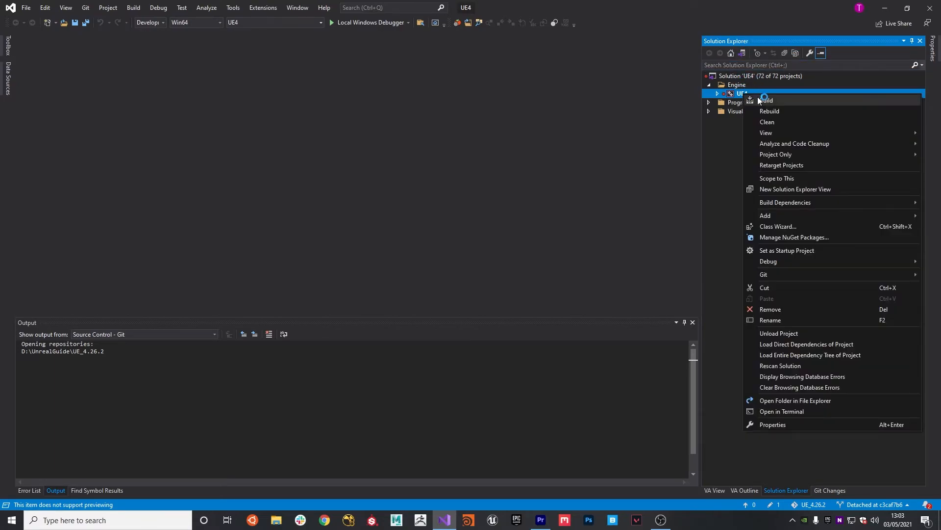
{"action": "left_click", "coordinate": [766, 101]}
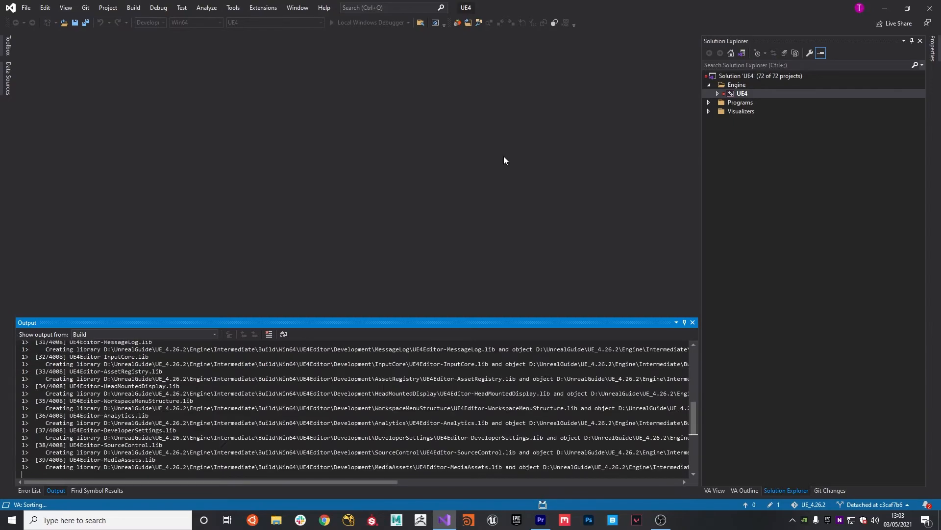
{"action": "scroll", "scroll_direction": "down", "scroll_amount": 3}
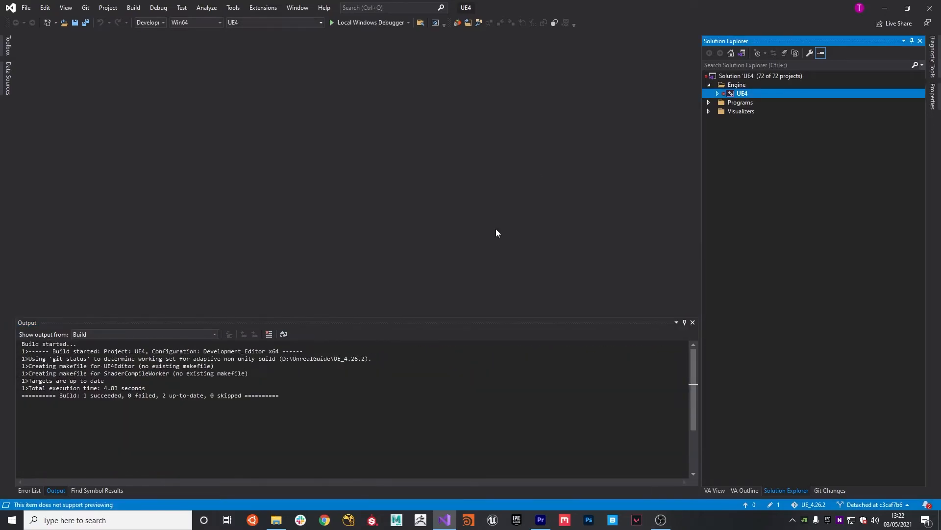
{"action": "mouse_move", "coordinate": [533, 218]}
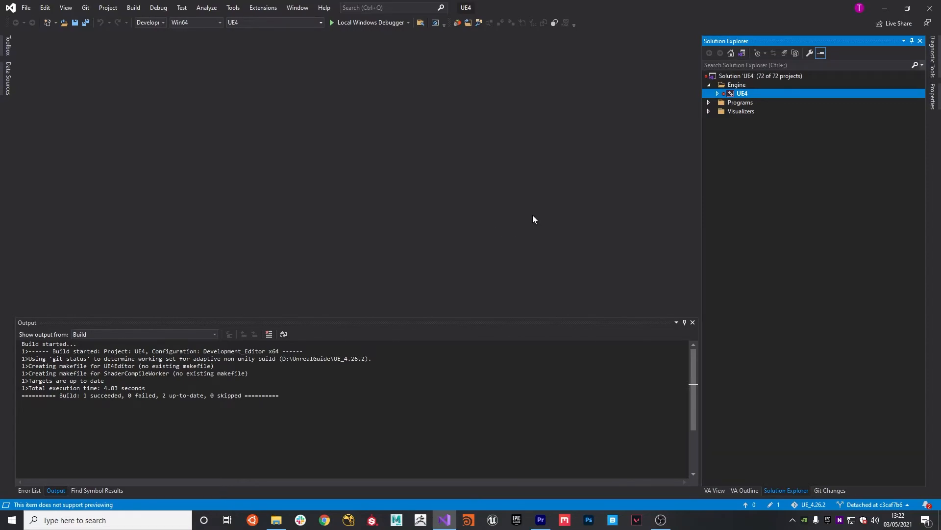
{"action": "mouse_move", "coordinate": [509, 204]}
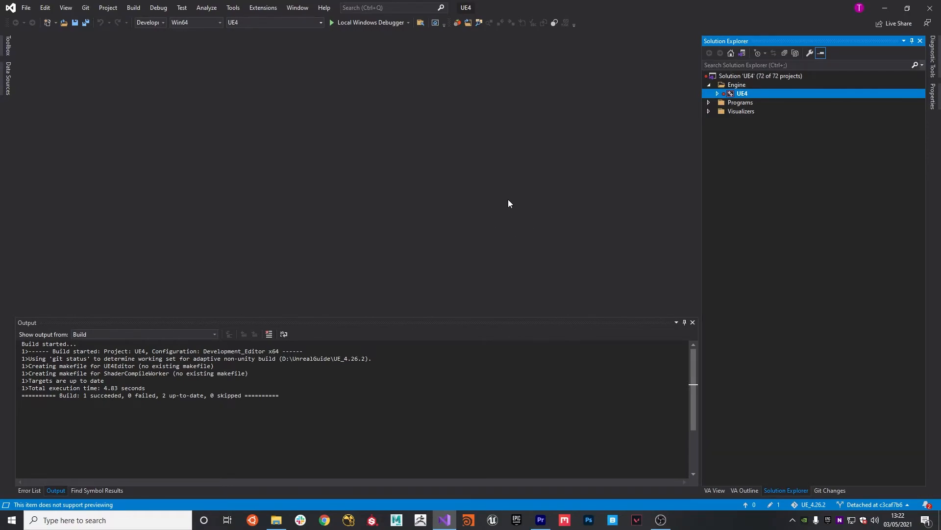
{"action": "mouse_move", "coordinate": [370, 22]}
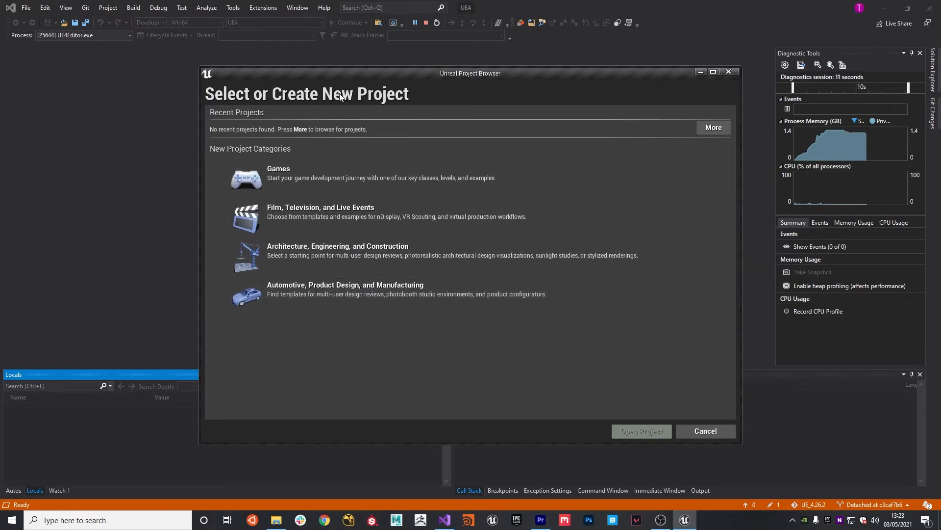
{"action": "mouse_move", "coordinate": [328, 182]}
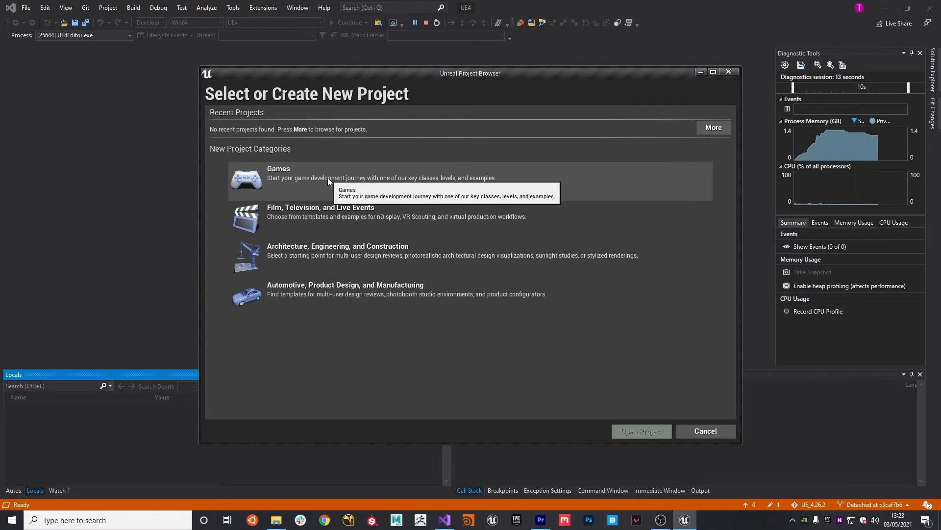
{"action": "mouse_move", "coordinate": [330, 174]}
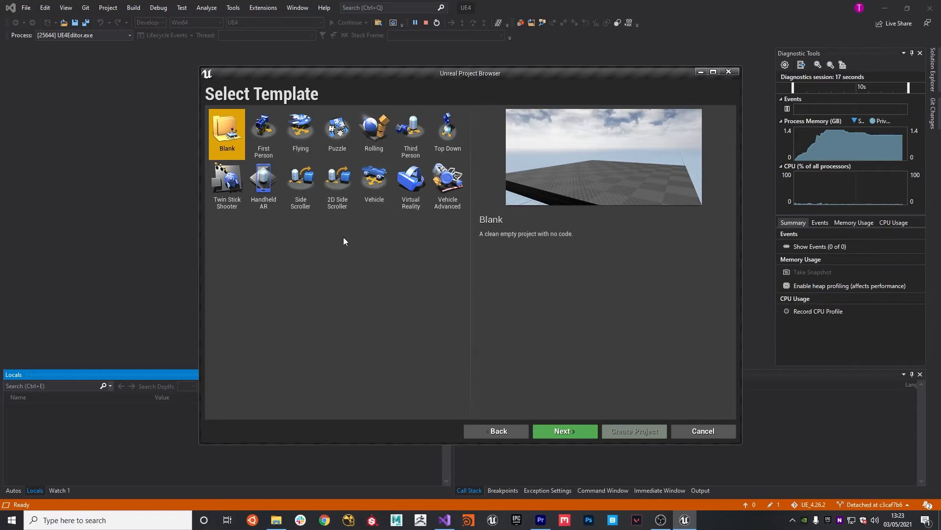
Step: Create a C++ First Person project named Vs in D:\UnrealGuide
{"action": "left_click", "coordinate": [263, 130]}
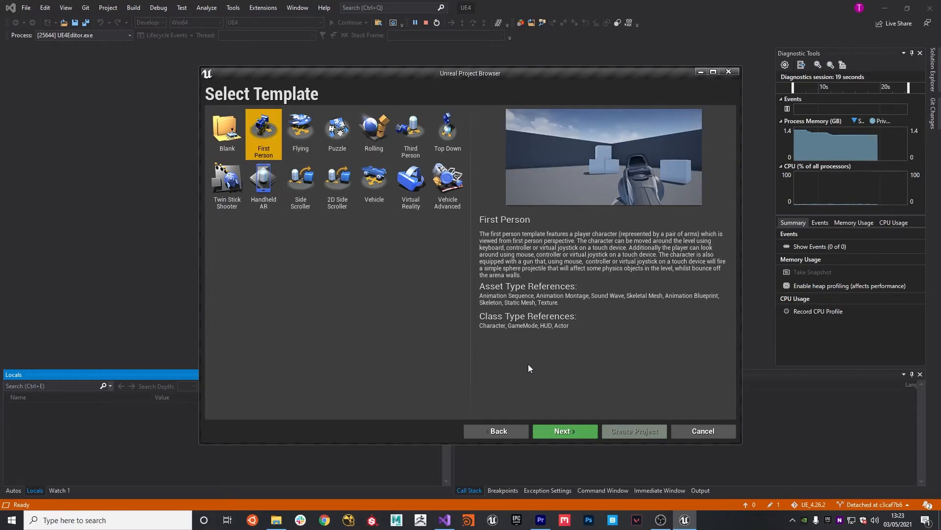
{"action": "mouse_move", "coordinate": [563, 432]}
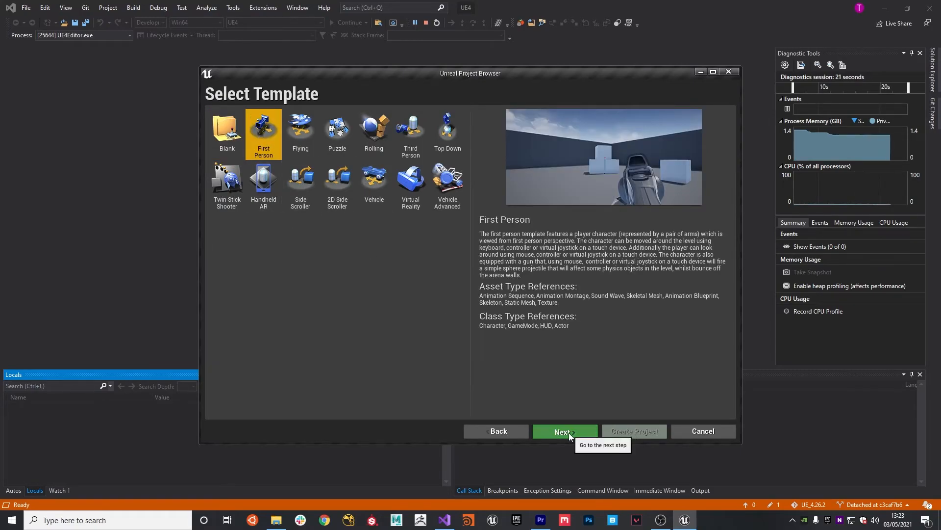
{"action": "left_click", "coordinate": [563, 432]}
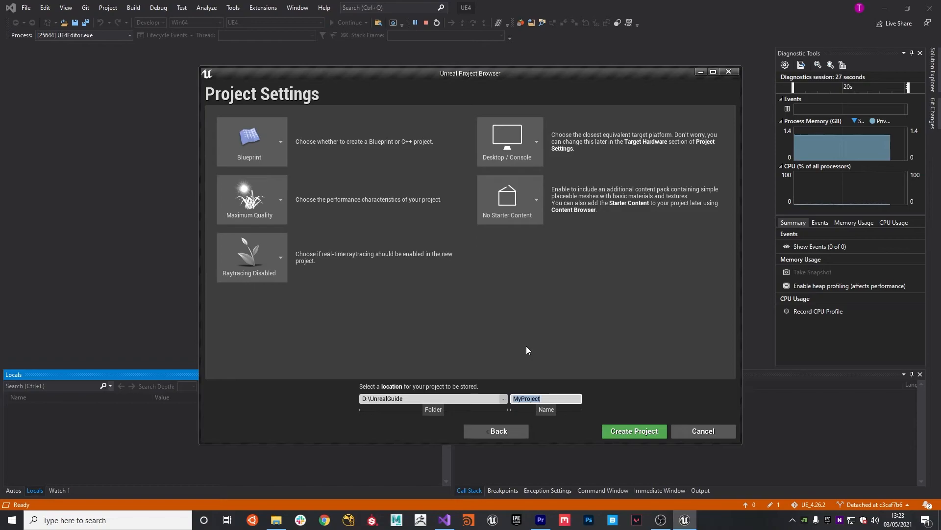
{"action": "type", "text": "Vs"}
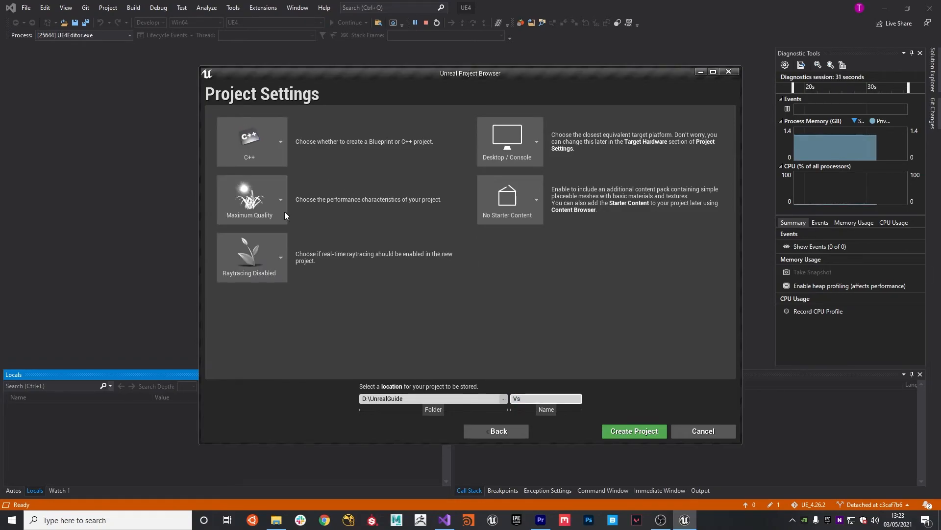
{"action": "mouse_move", "coordinate": [320, 272]}
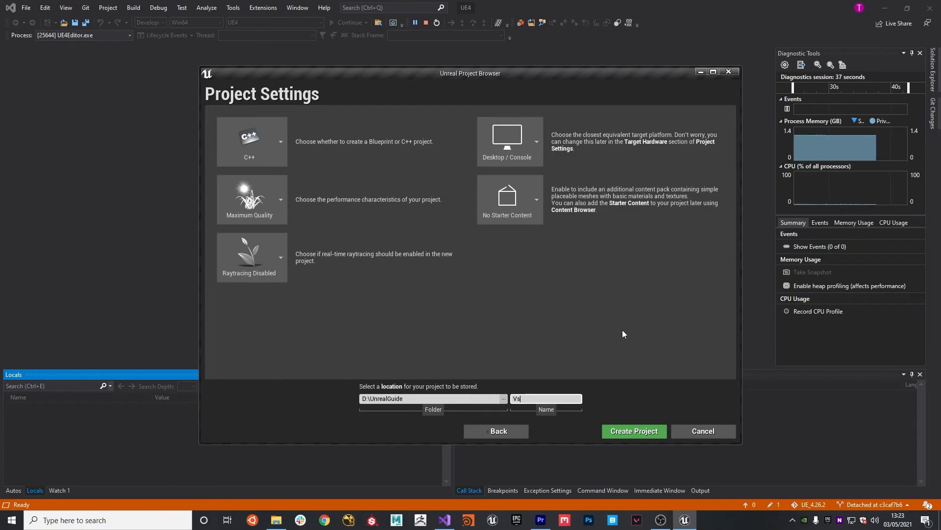
{"action": "mouse_move", "coordinate": [632, 431]}
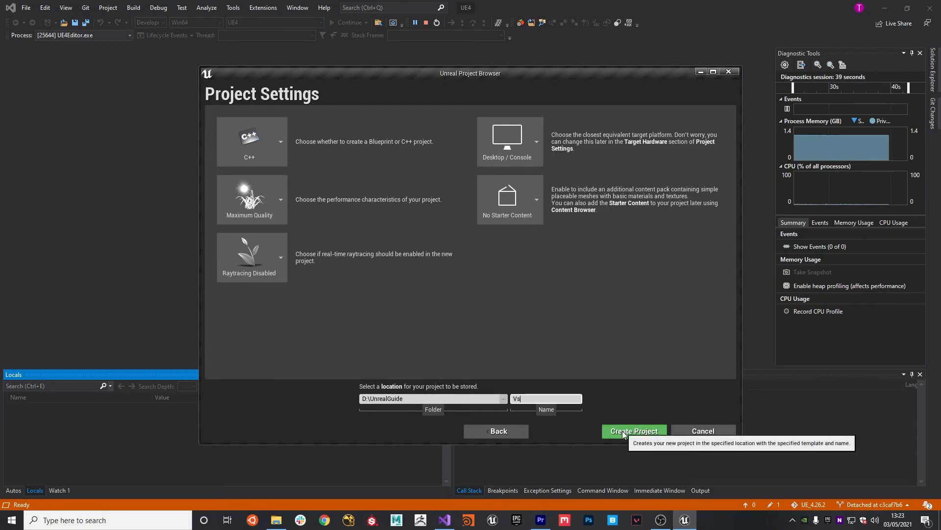
{"action": "left_click", "coordinate": [633, 431]}
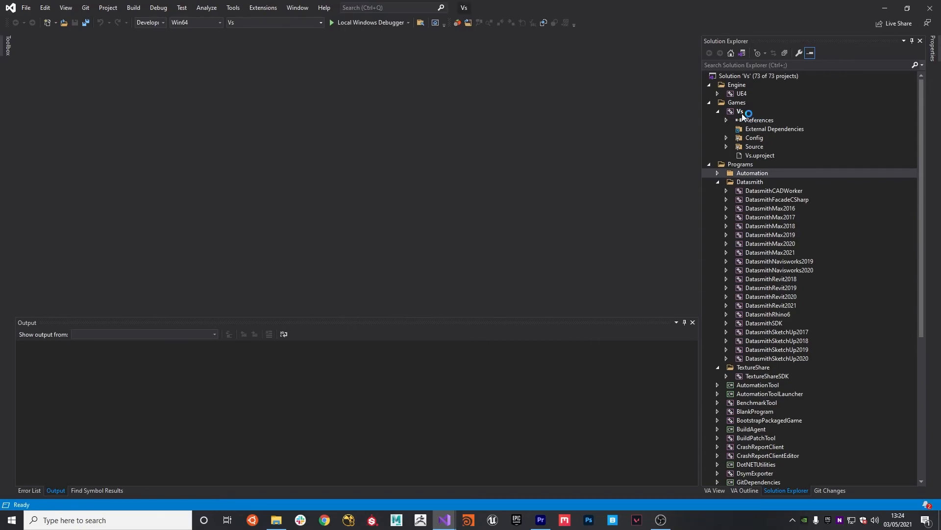
Step: Build the Vs game project under Games until it reports 1 succeeded, 0 failed
{"action": "left_click", "coordinate": [708, 163]}
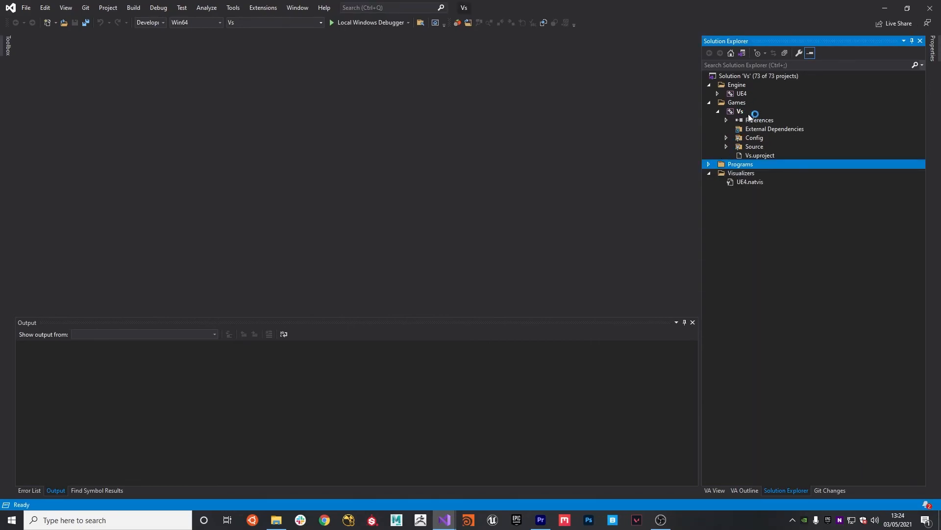
{"action": "right_click", "coordinate": [740, 111]}
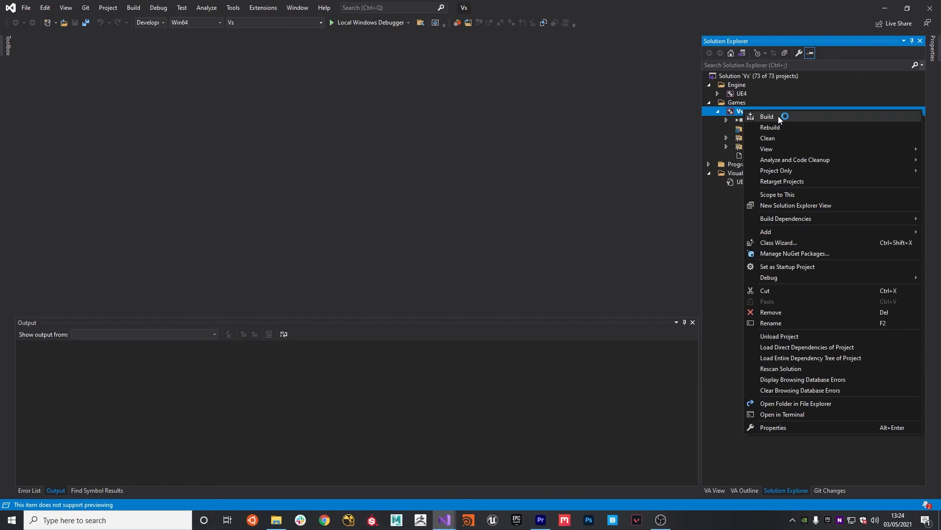
{"action": "left_click", "coordinate": [767, 117]}
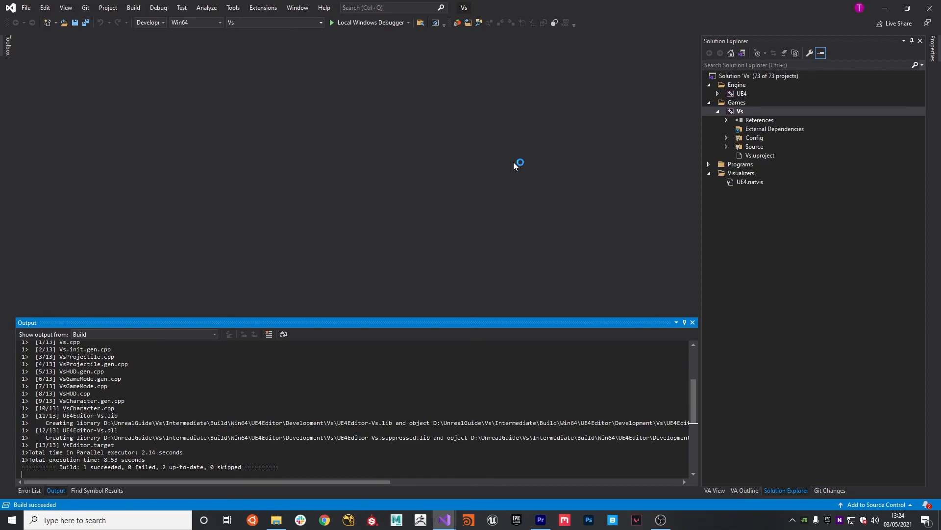
{"action": "left_click", "coordinate": [276, 519]}
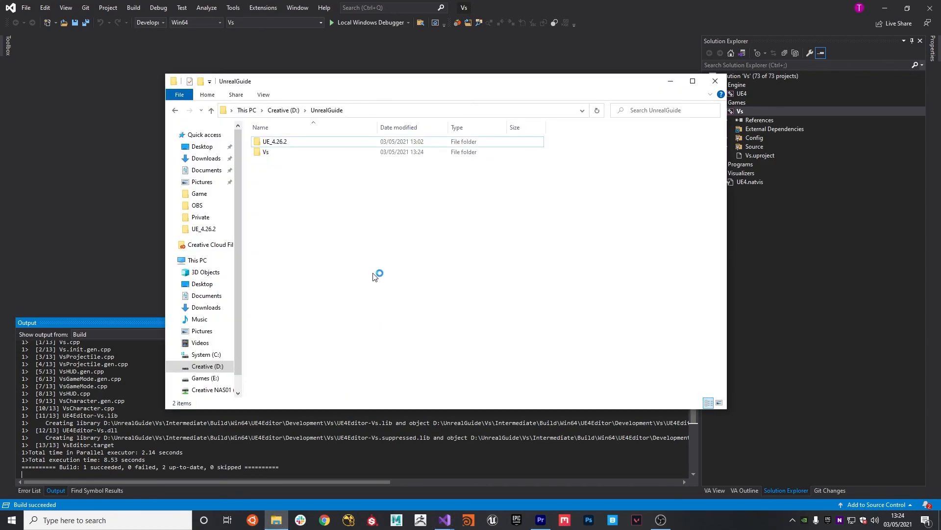
Step: Launch Vs.uproject from the Vs folder in D:\UnrealGuide to open the editor
{"action": "left_click", "coordinate": [266, 152]}
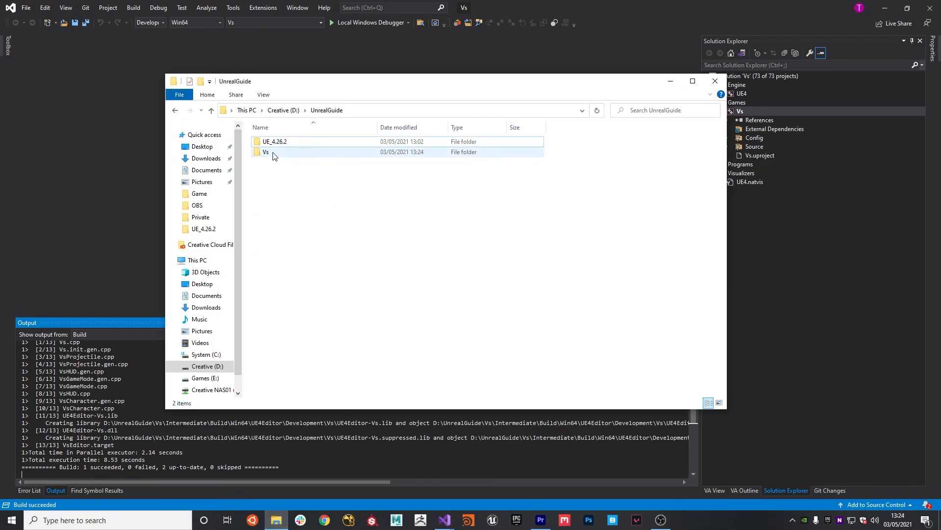
{"action": "double_click", "coordinate": [265, 151]}
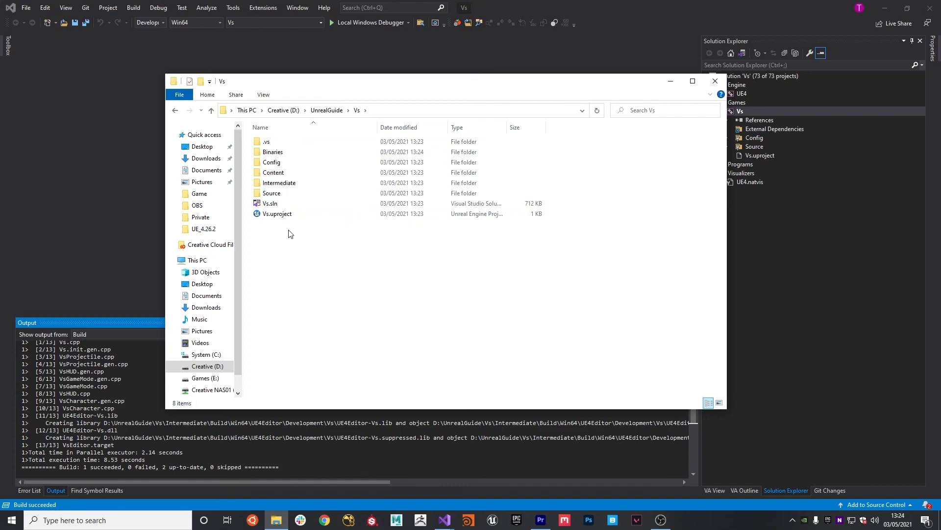
{"action": "double_click", "coordinate": [277, 213]}
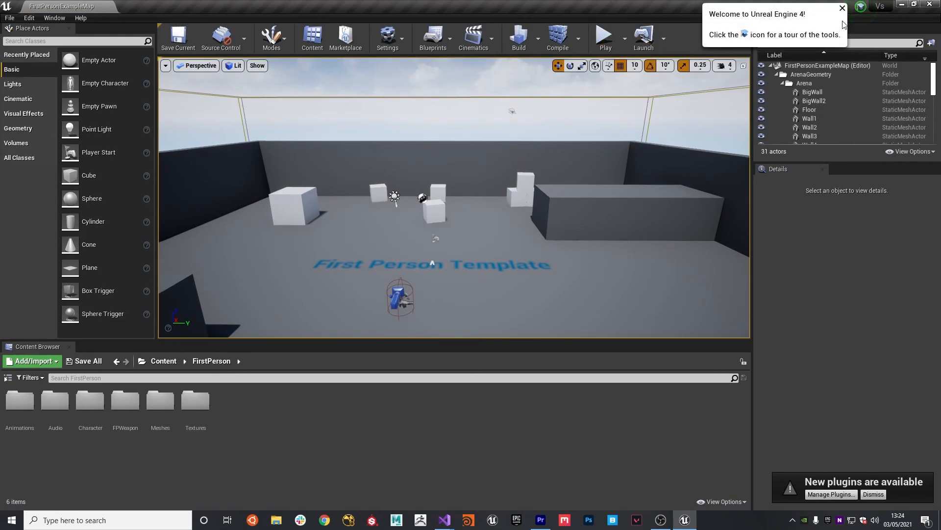
Step: Start Play in Editor on the First Person example map
{"action": "left_click", "coordinate": [604, 34]}
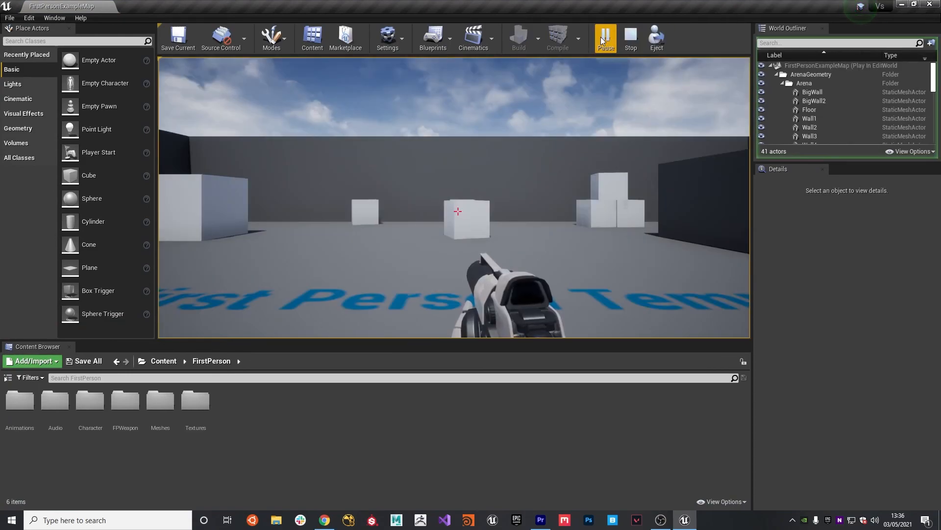